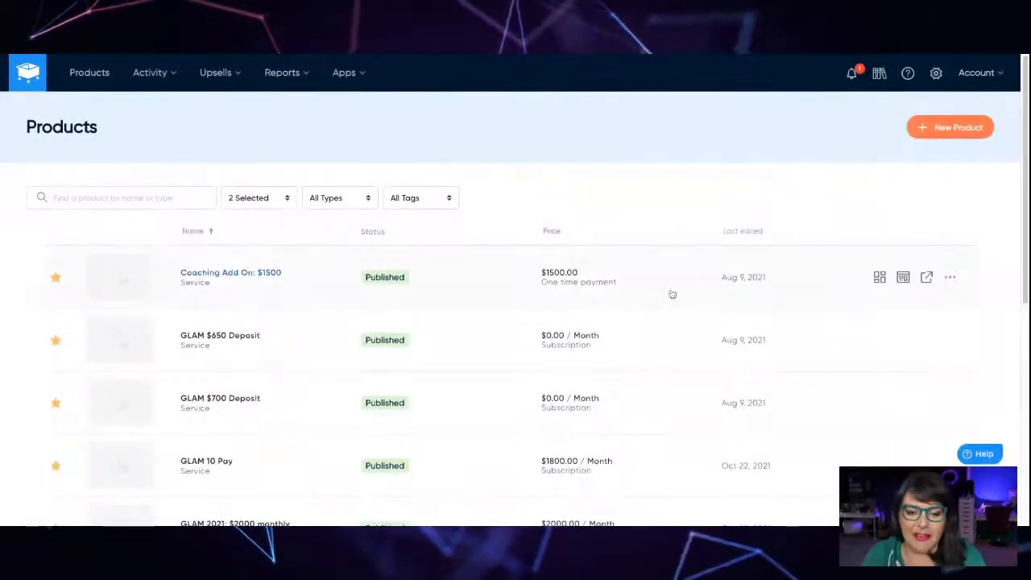
# Create product 'Landing Page Test', described 'This is so good', pay-what-you-want with $0 minimum.
pyautogui.click(951, 128)
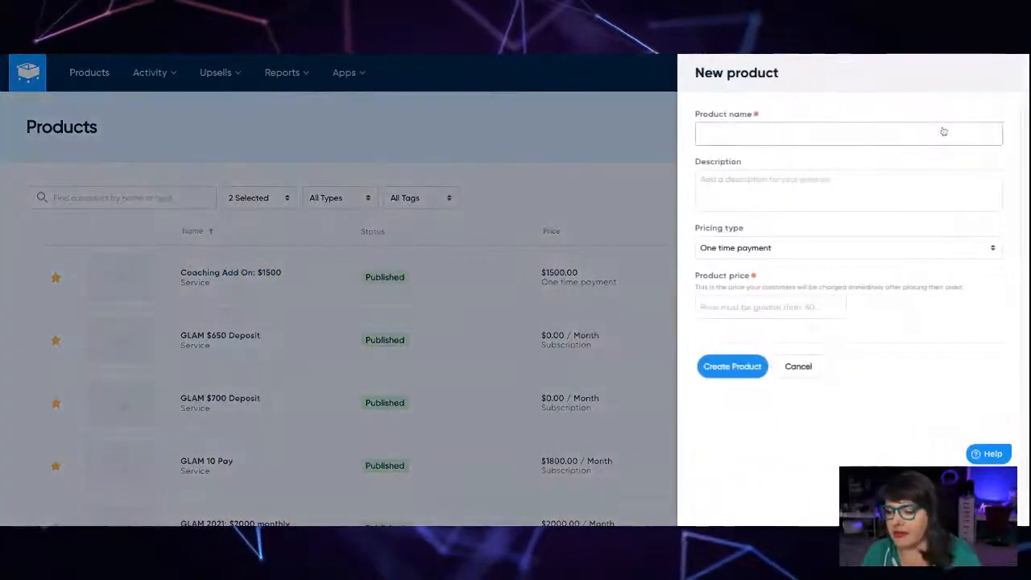
pyautogui.write('L')
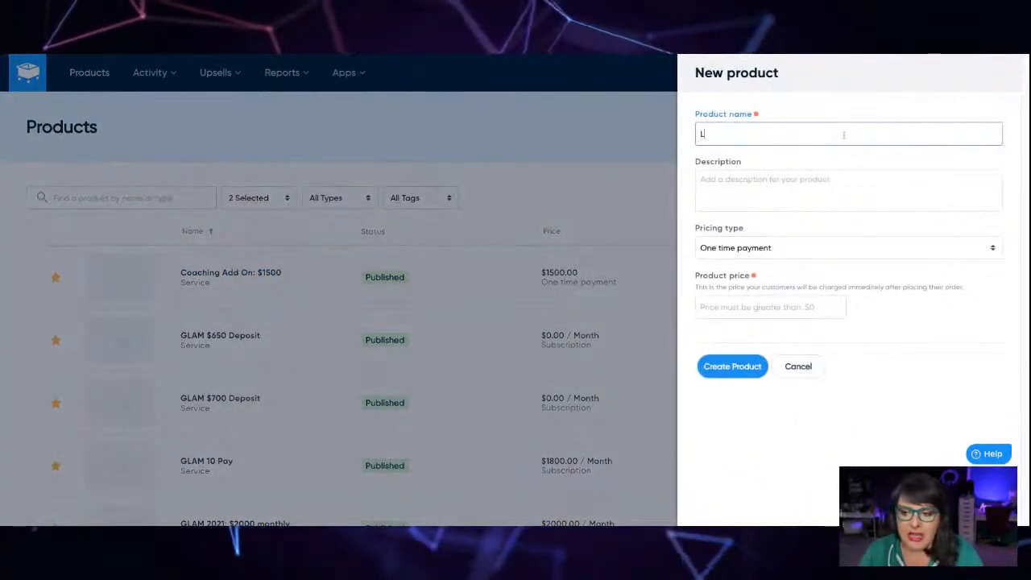
pyautogui.write('anding Page Test')
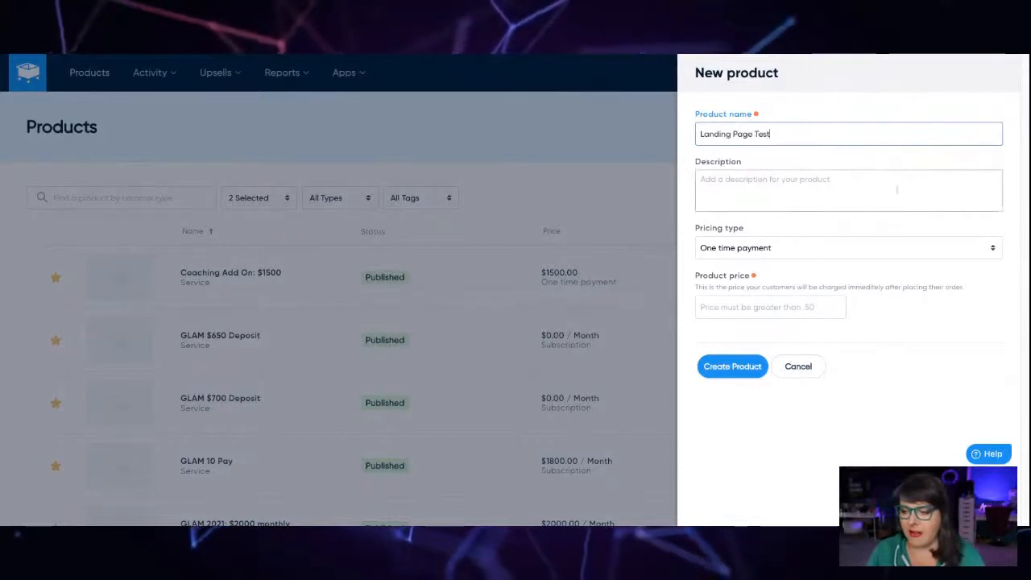
pyautogui.write('This is so')
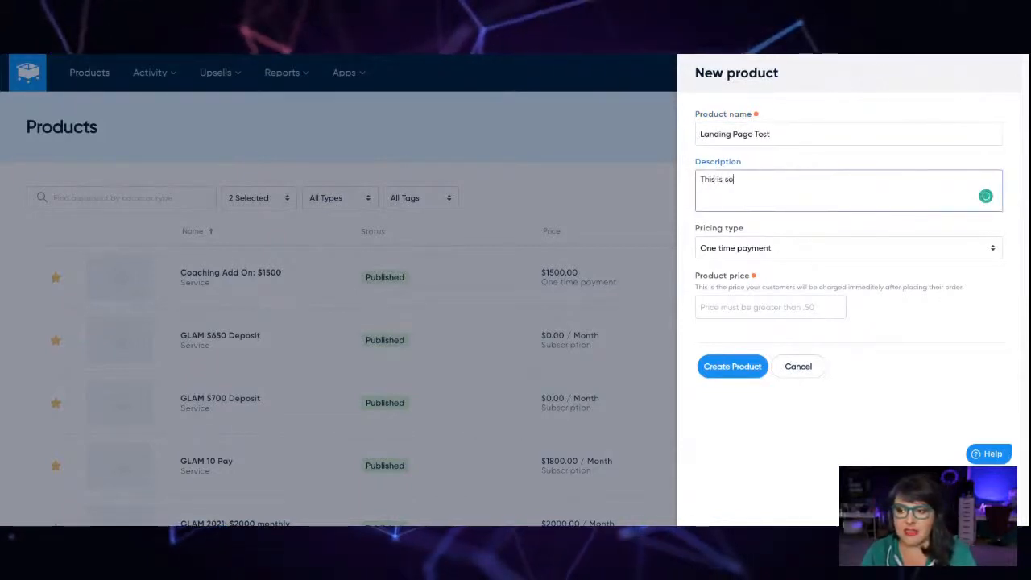
pyautogui.write('good')
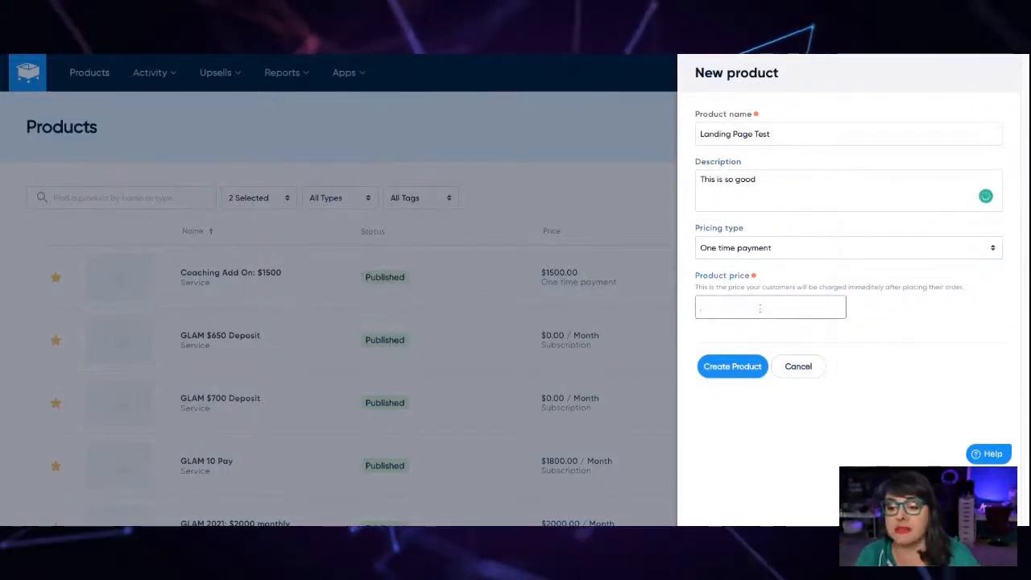
pyautogui.write('0')
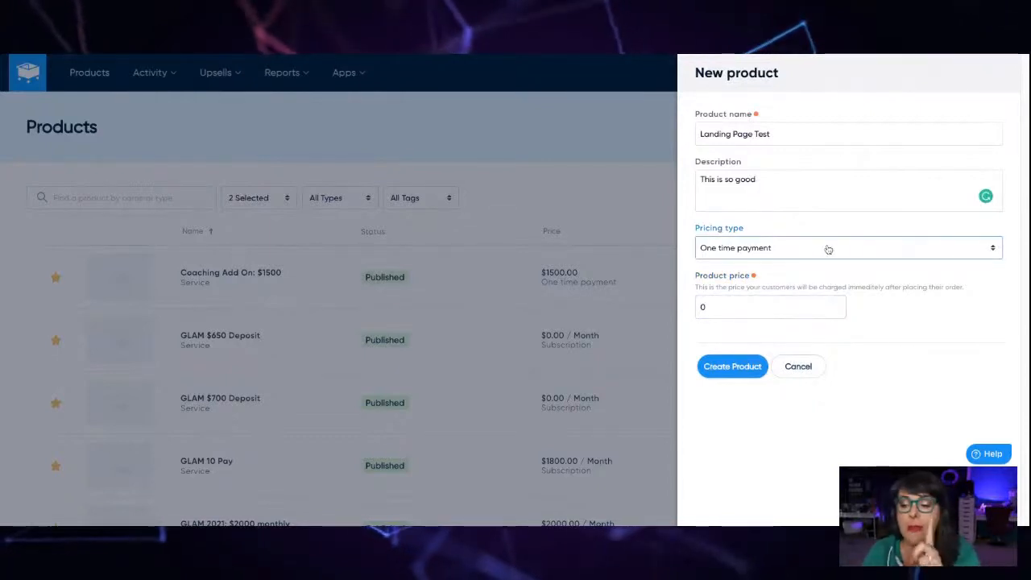
pyautogui.click(846, 247)
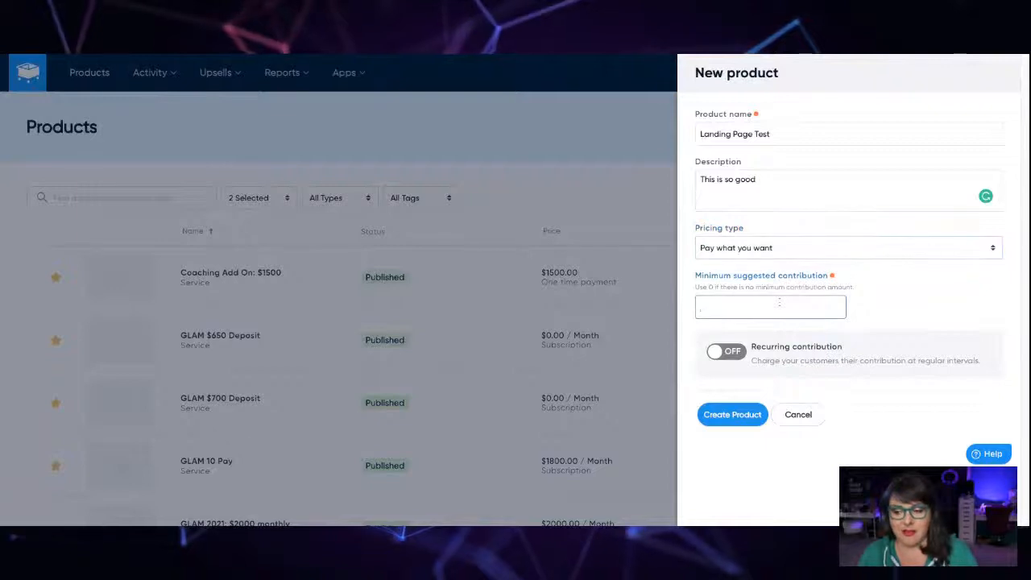
pyautogui.write('0')
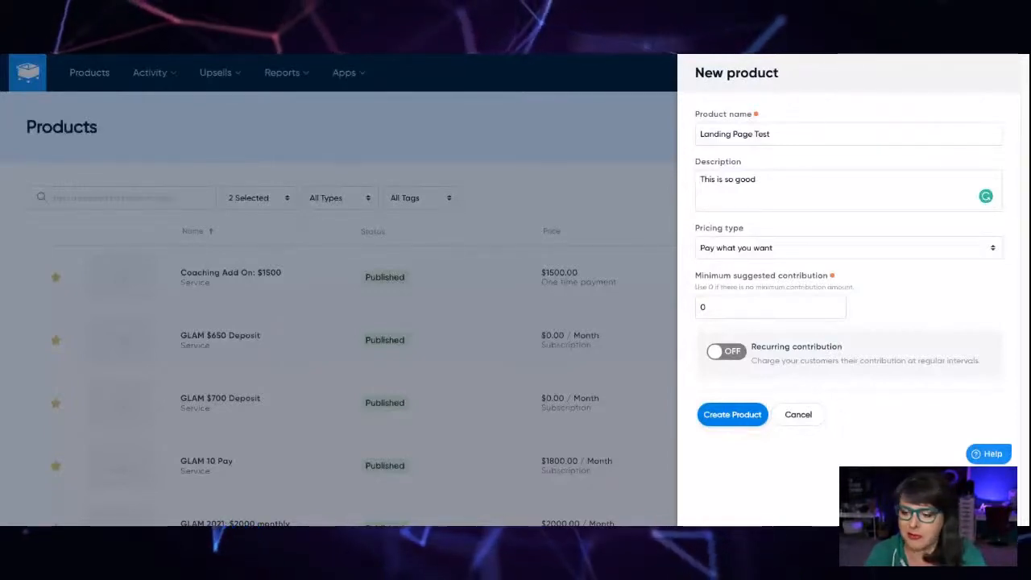
pyautogui.click(732, 414)
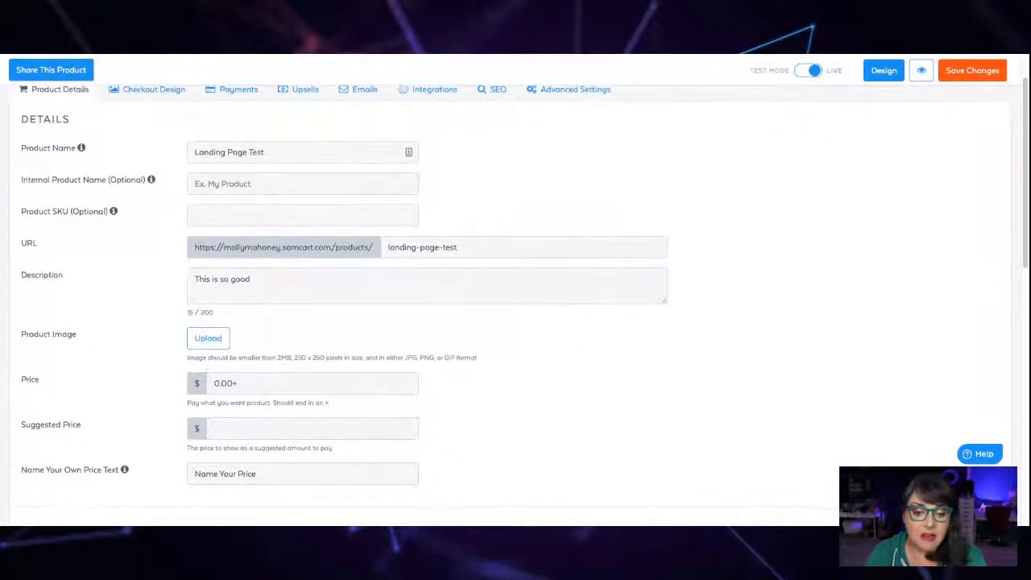
pyautogui.moveTo(501, 350)
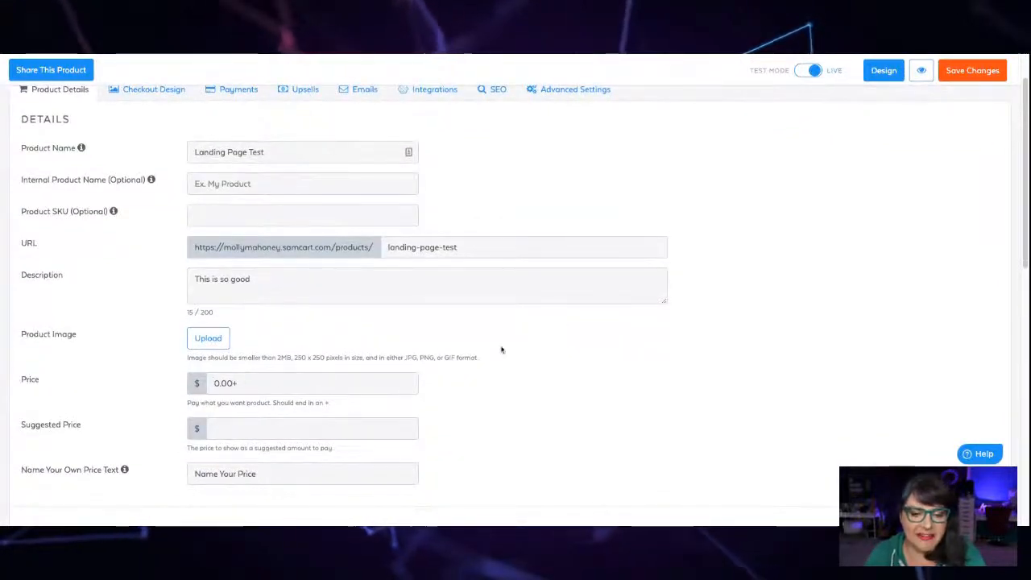
pyautogui.scroll(-3)
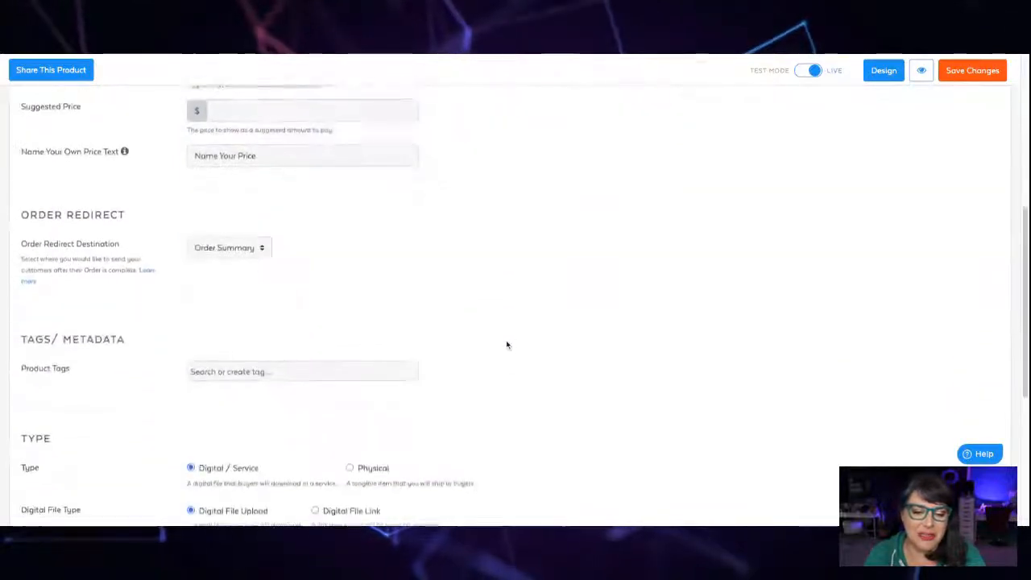
pyautogui.scroll(-3)
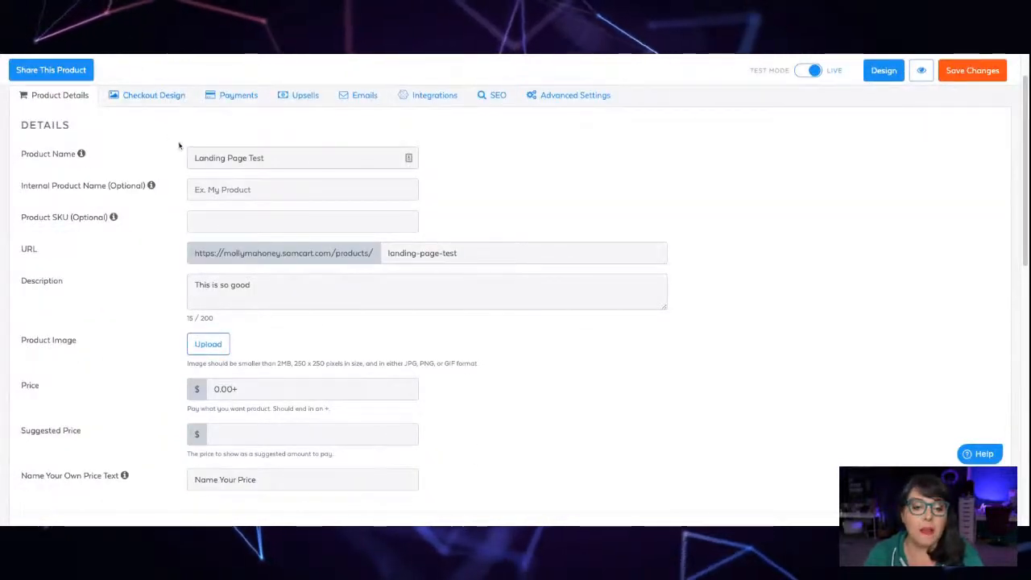
pyautogui.scroll(-3)
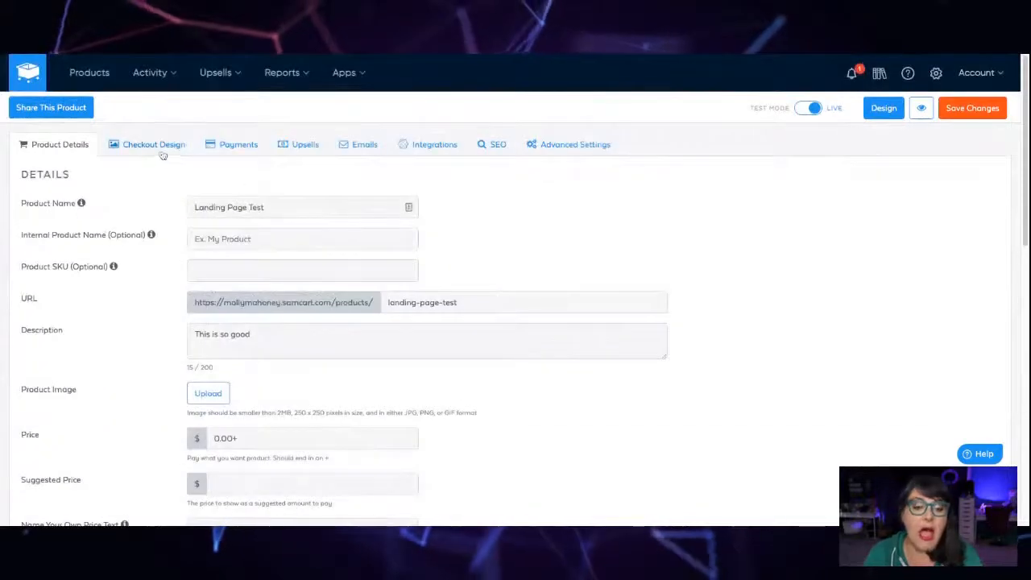
# In Checkout Design, choose the full-width layout and browse down the template library.
pyautogui.click(153, 144)
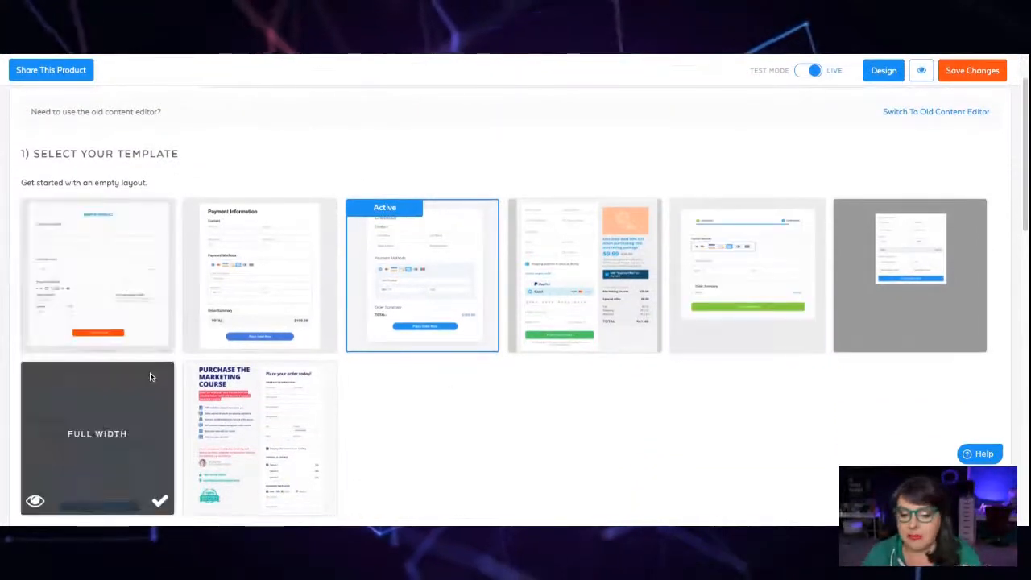
pyautogui.scroll(-3)
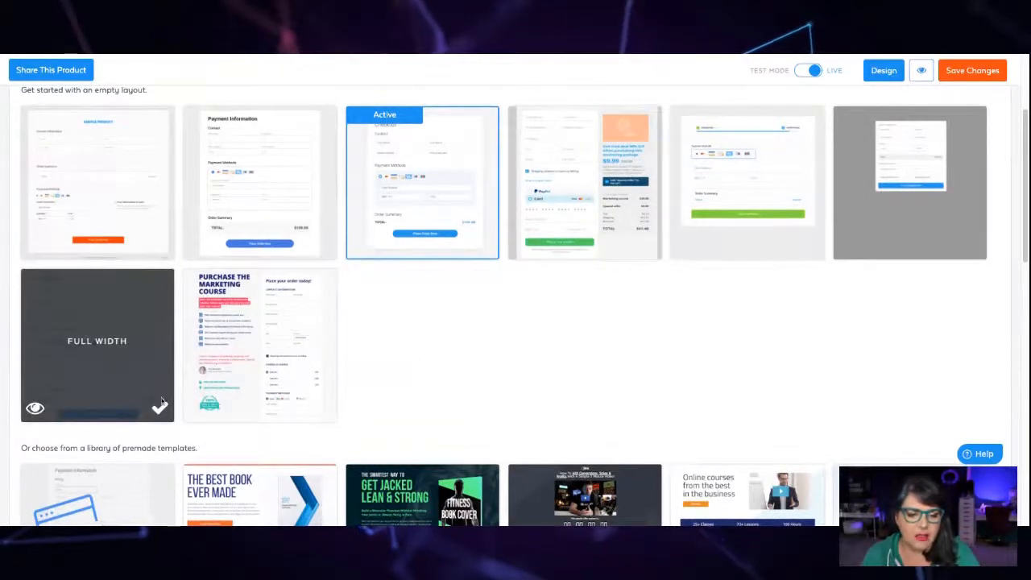
pyautogui.click(97, 345)
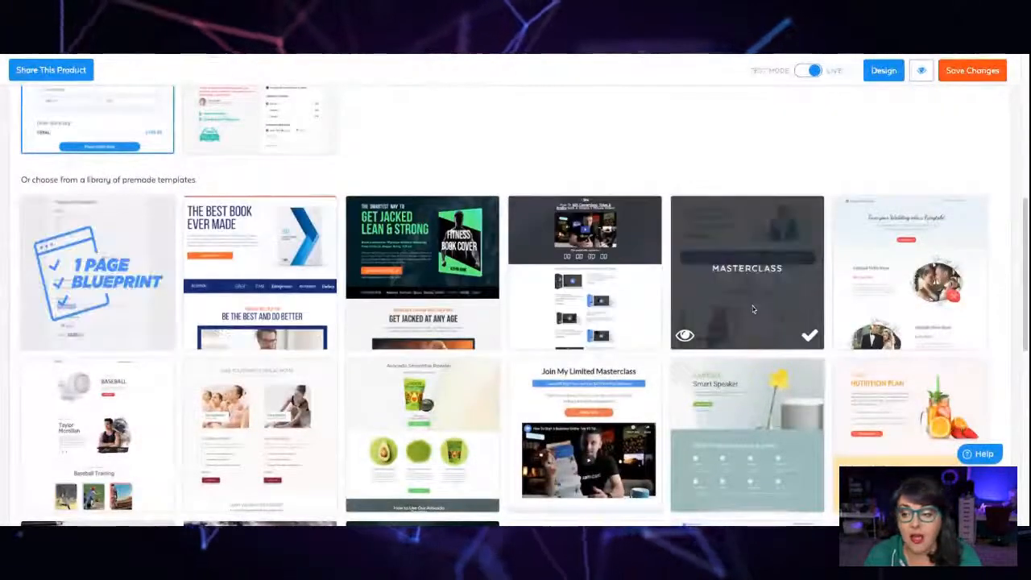
pyautogui.scroll(-3)
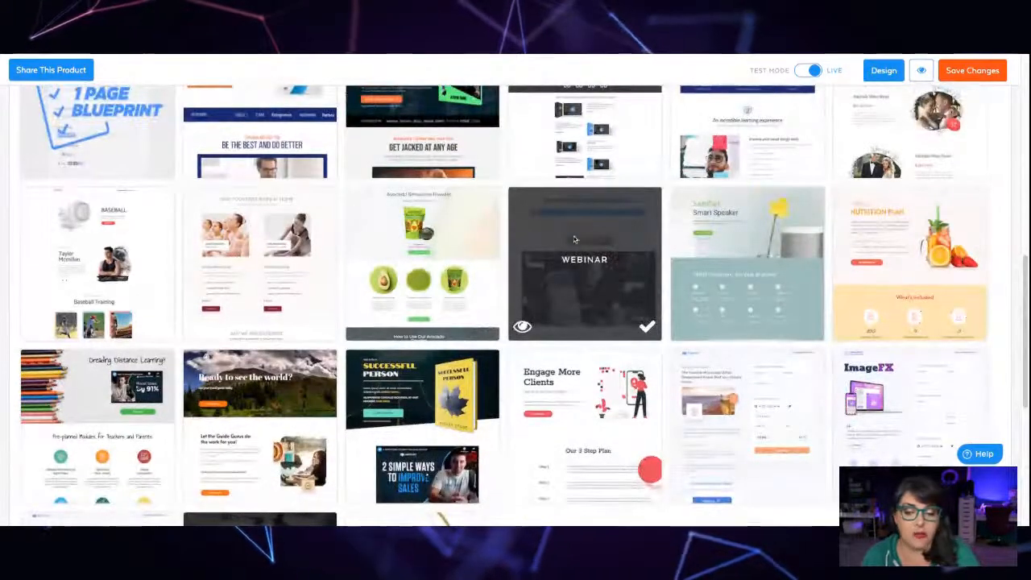
pyautogui.moveTo(648, 326)
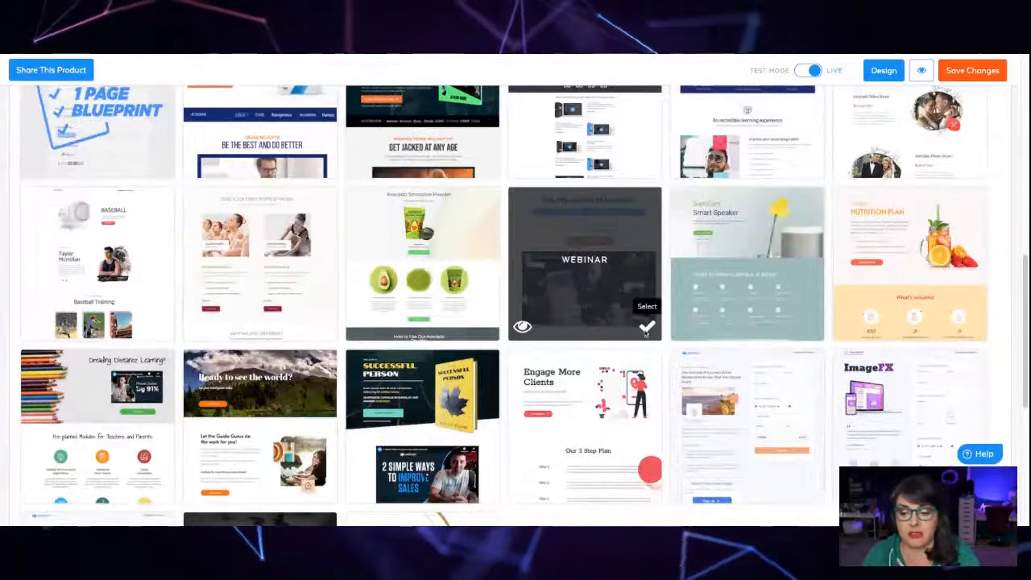
pyautogui.scroll(-3)
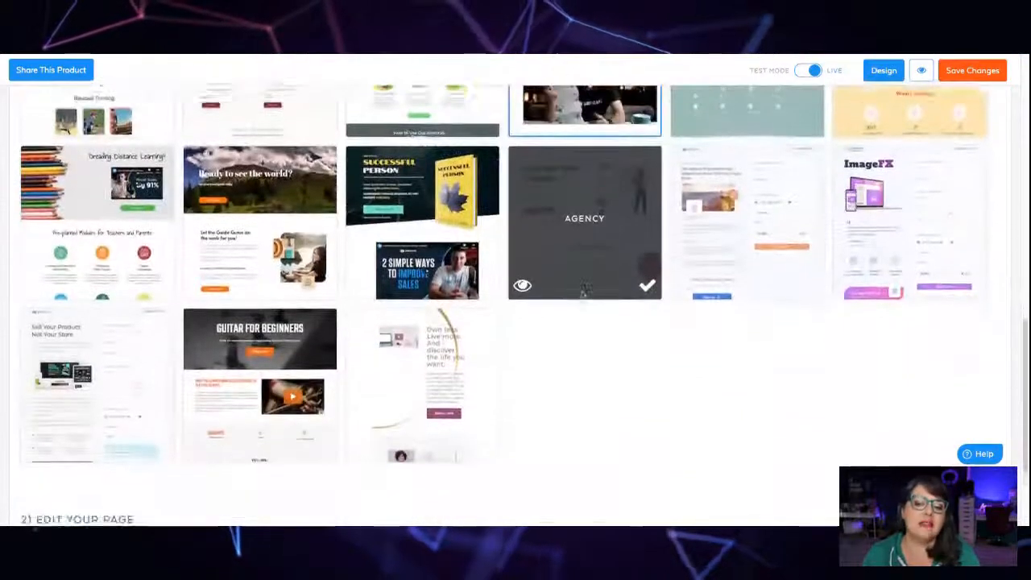
pyautogui.scroll(-3)
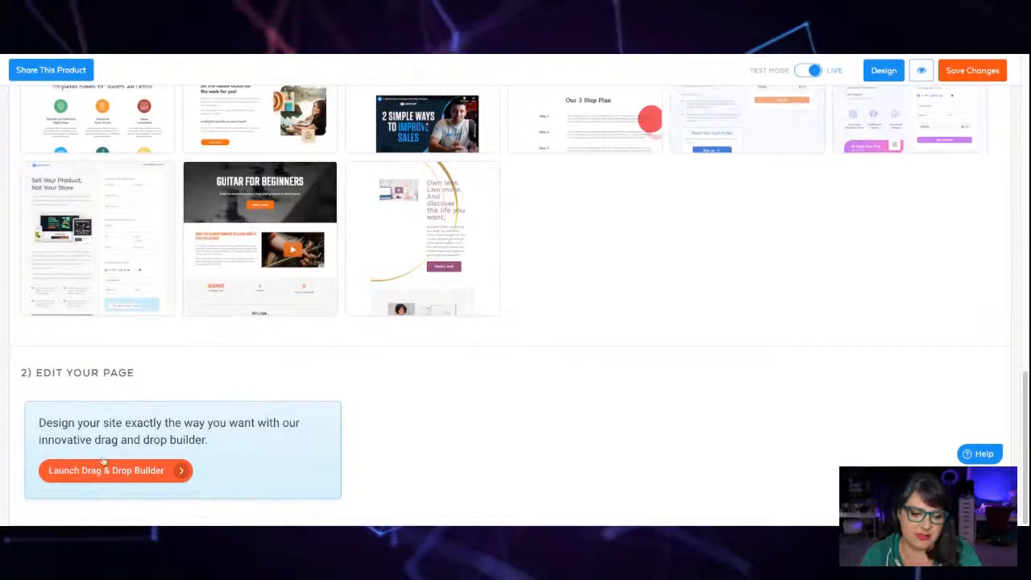
# Launch the drag-and-drop builder and select the Enroll Now button to bring up its style.
pyautogui.click(105, 470)
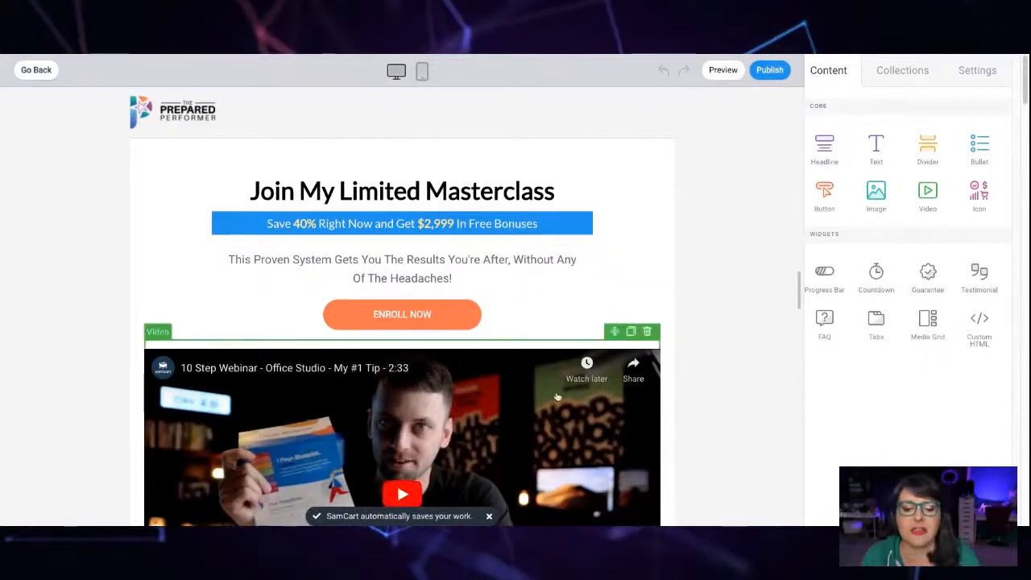
pyautogui.scroll(-3)
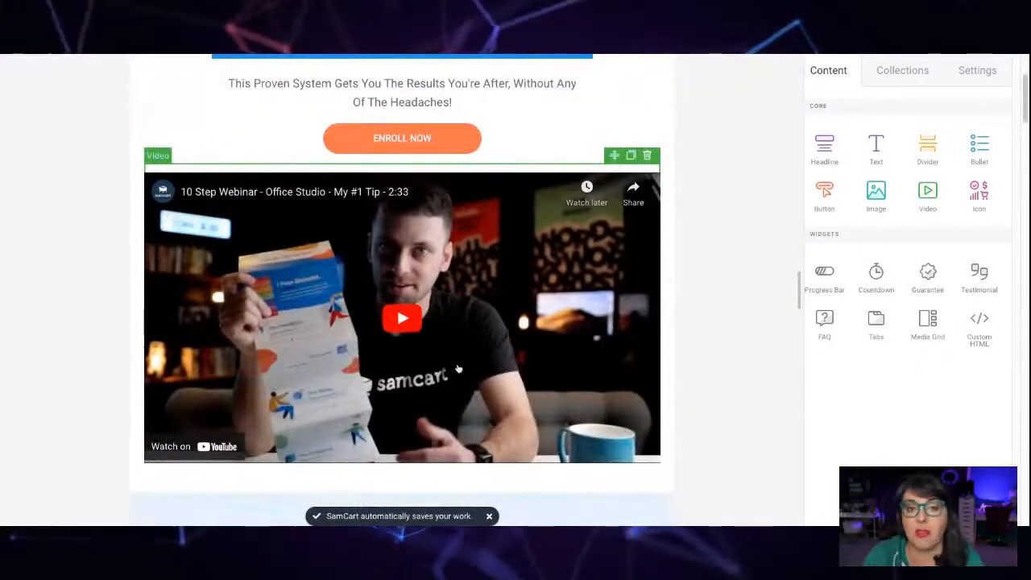
pyautogui.scroll(-3)
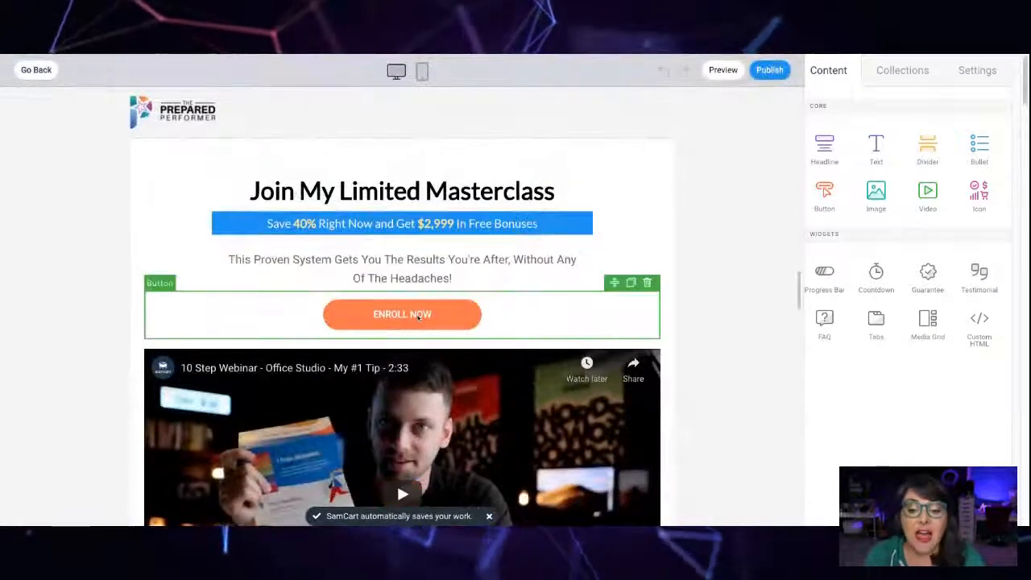
pyautogui.click(402, 315)
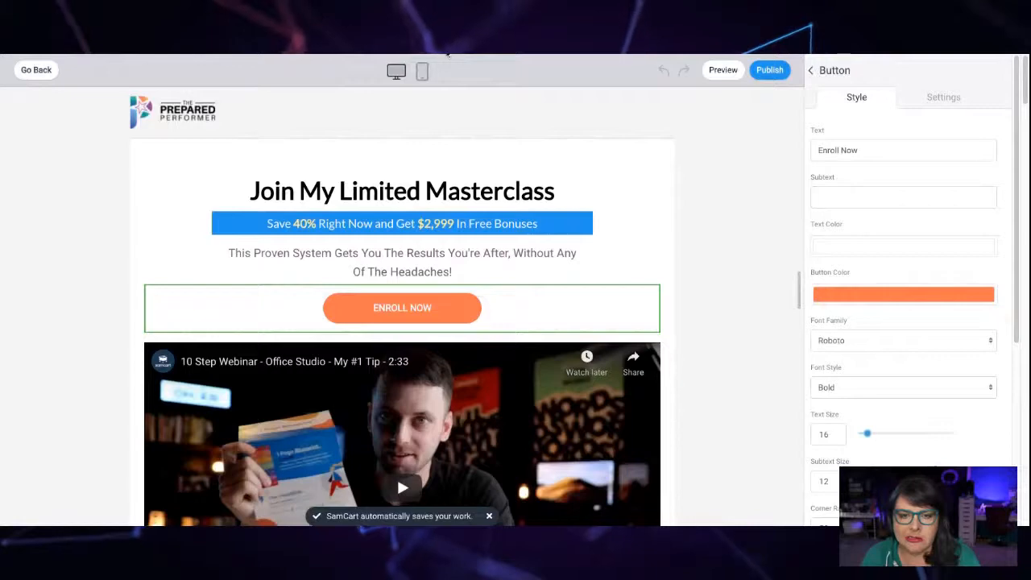
pyautogui.click(389, 21)
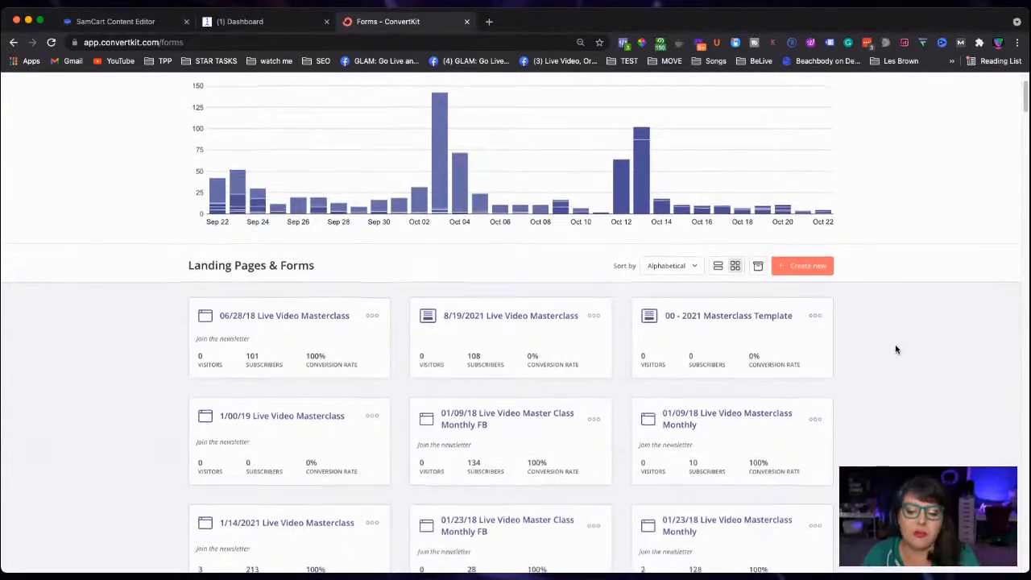
# Find '00 - 2021 Masterclass Template' in the forms list and choose Edit from its menu.
pyautogui.scroll(-3)
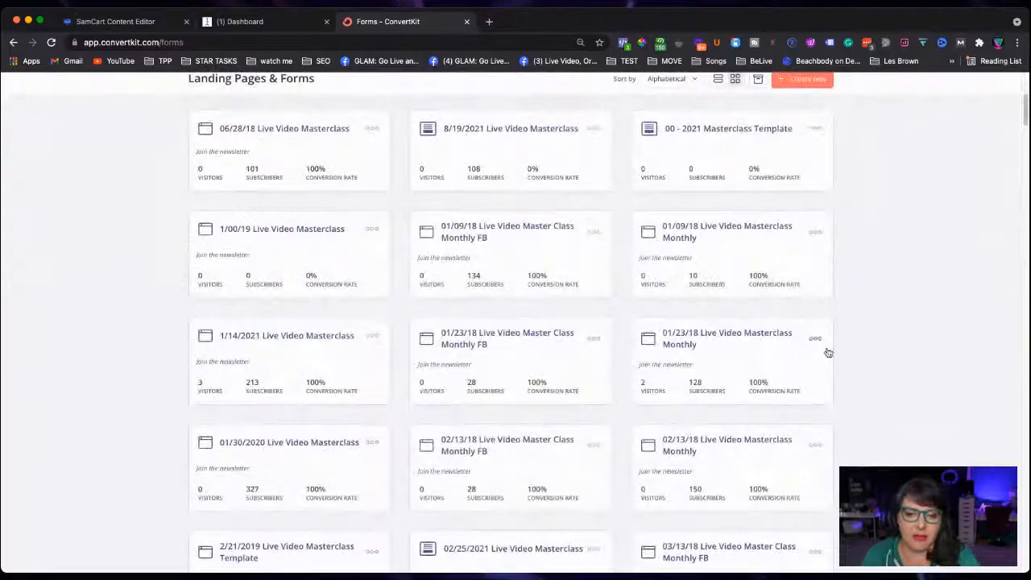
pyautogui.scroll(-3)
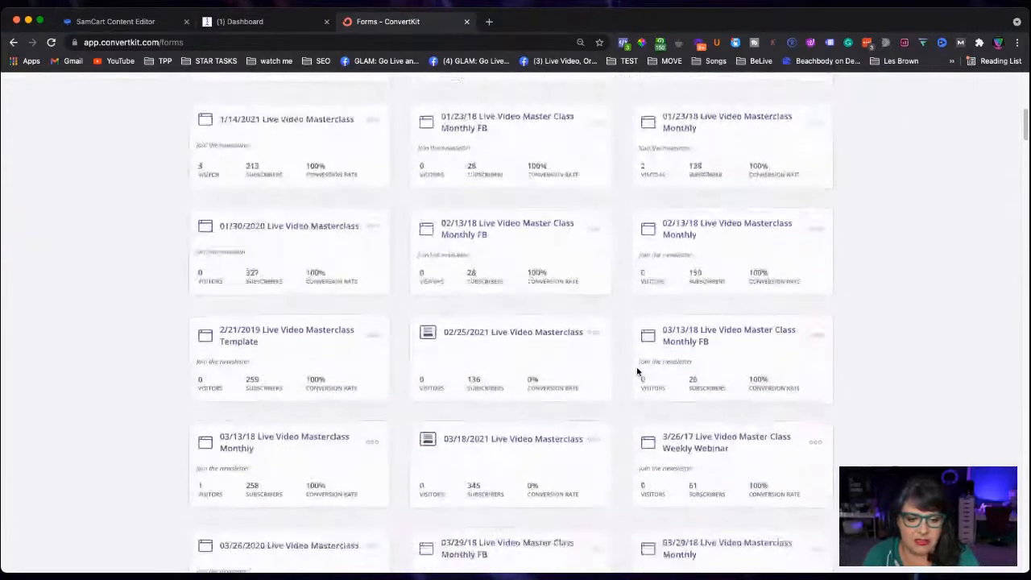
pyautogui.scroll(-3)
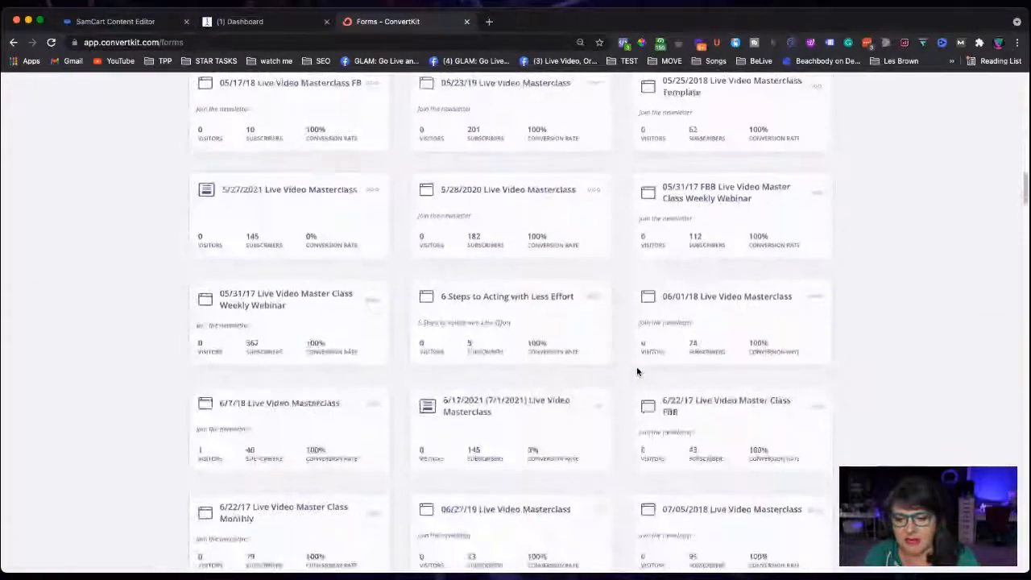
pyautogui.scroll(-3)
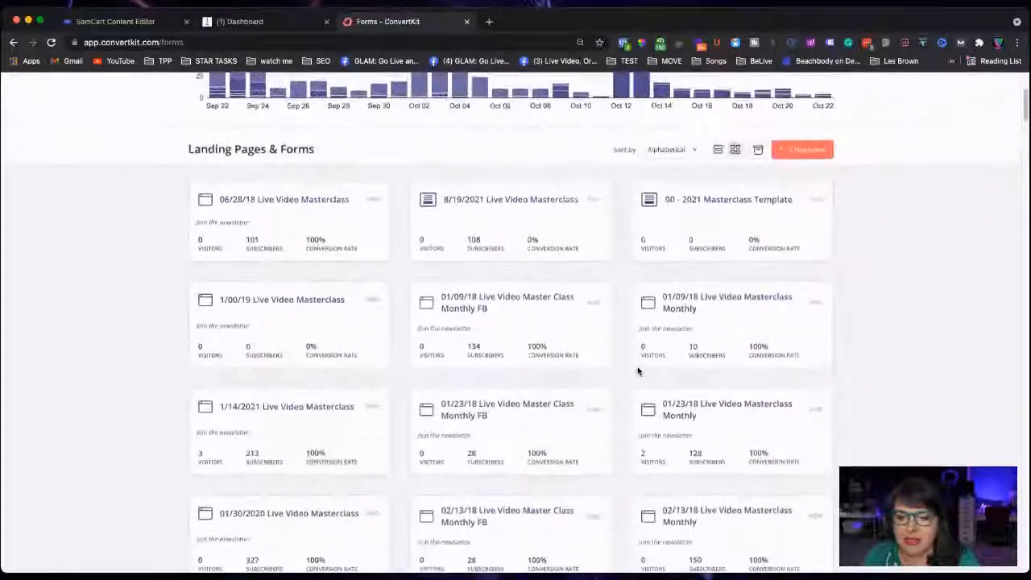
pyautogui.click(815, 199)
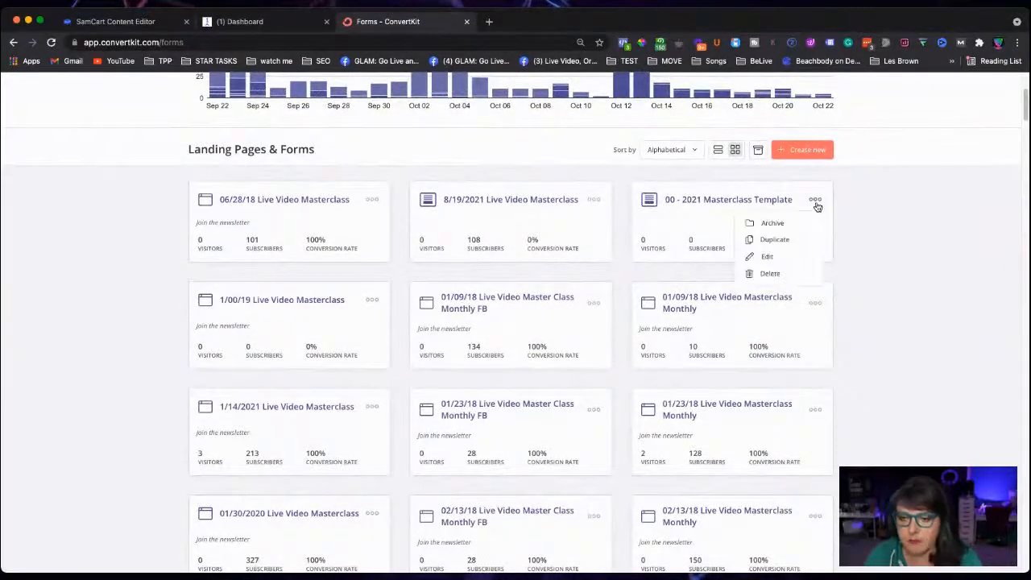
pyautogui.click(766, 257)
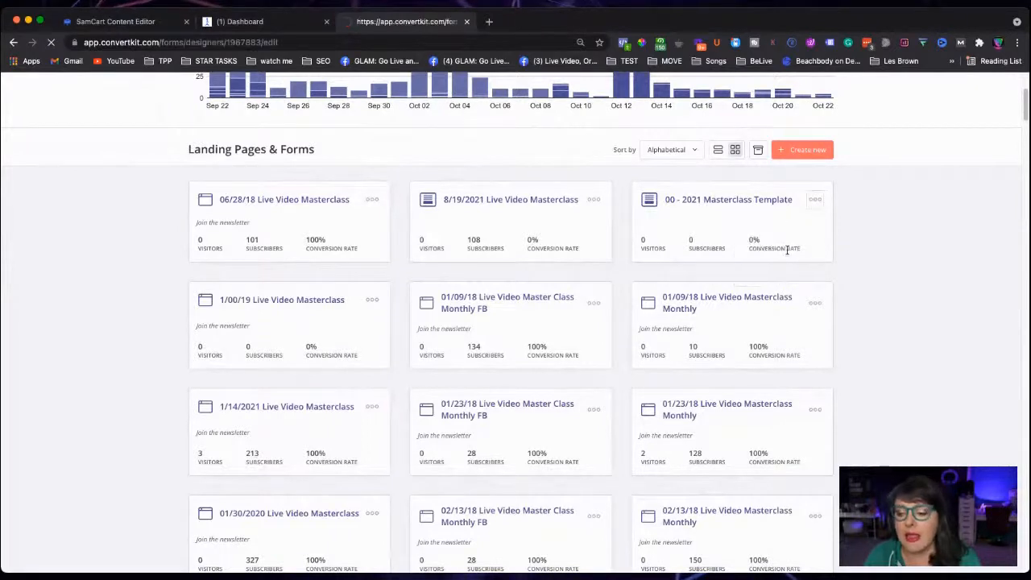
# Uncheck 'Show Built with ConvertKit badge' in the masterclass form's badge settings.
pyautogui.click(727, 199)
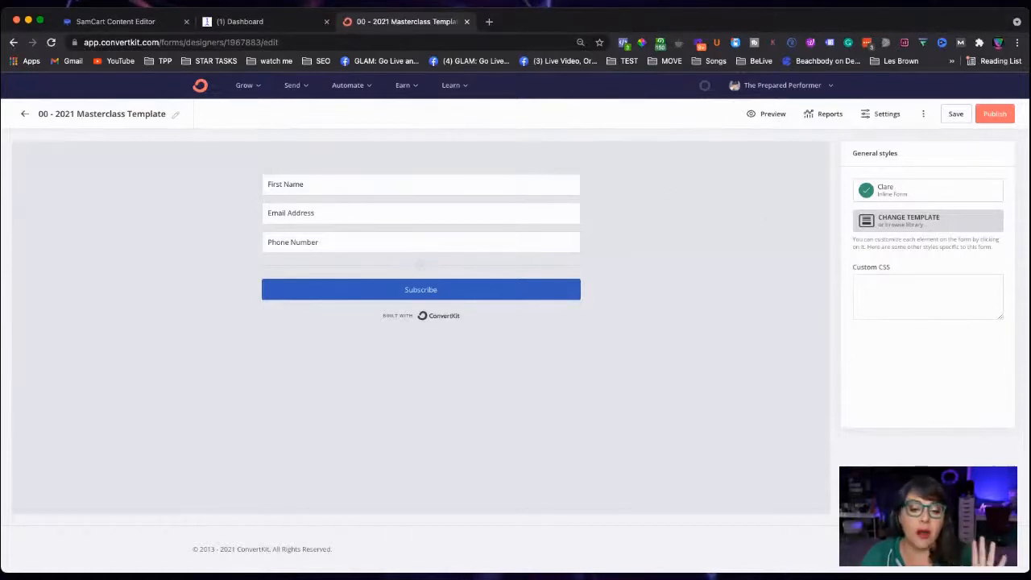
pyautogui.click(421, 315)
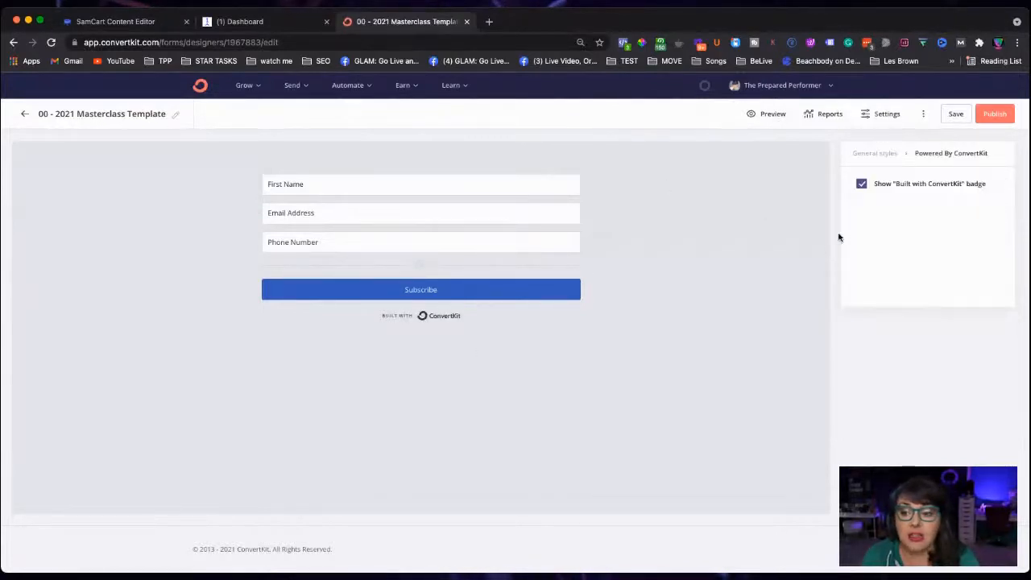
pyautogui.click(861, 183)
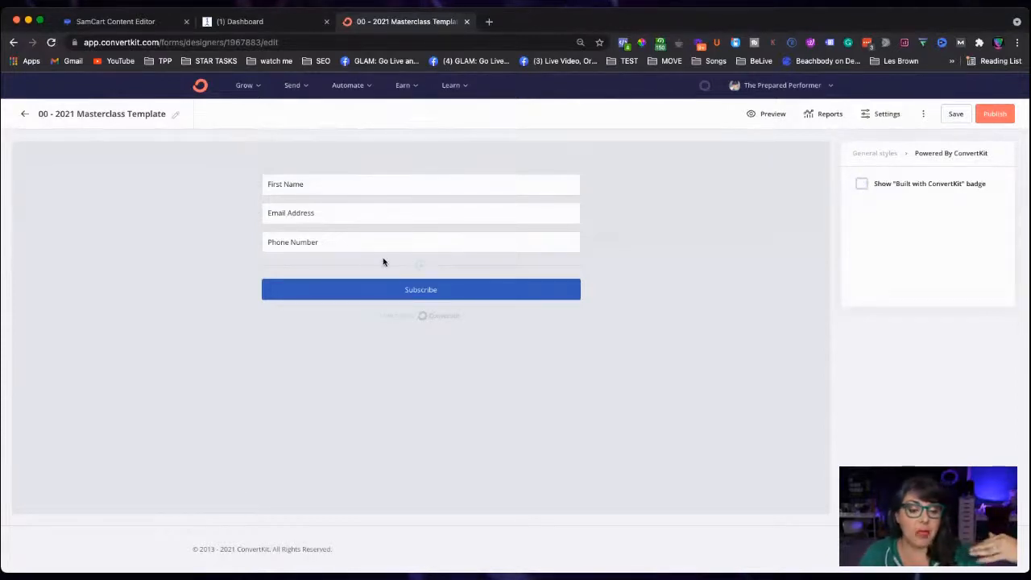
pyautogui.click(419, 183)
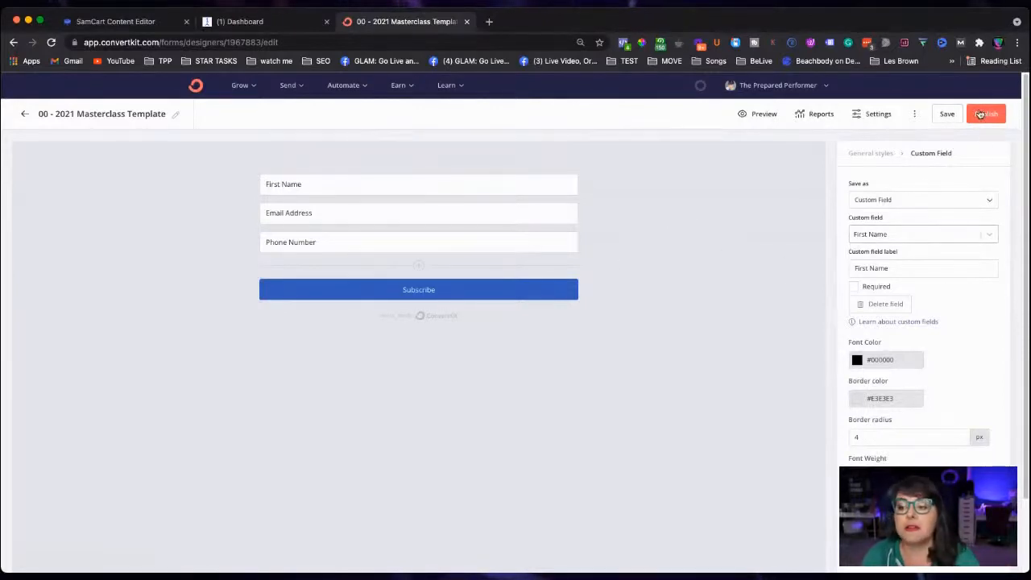
# Open the Publish embed dialog, show the HTML version, and select the embed code.
pyautogui.click(986, 113)
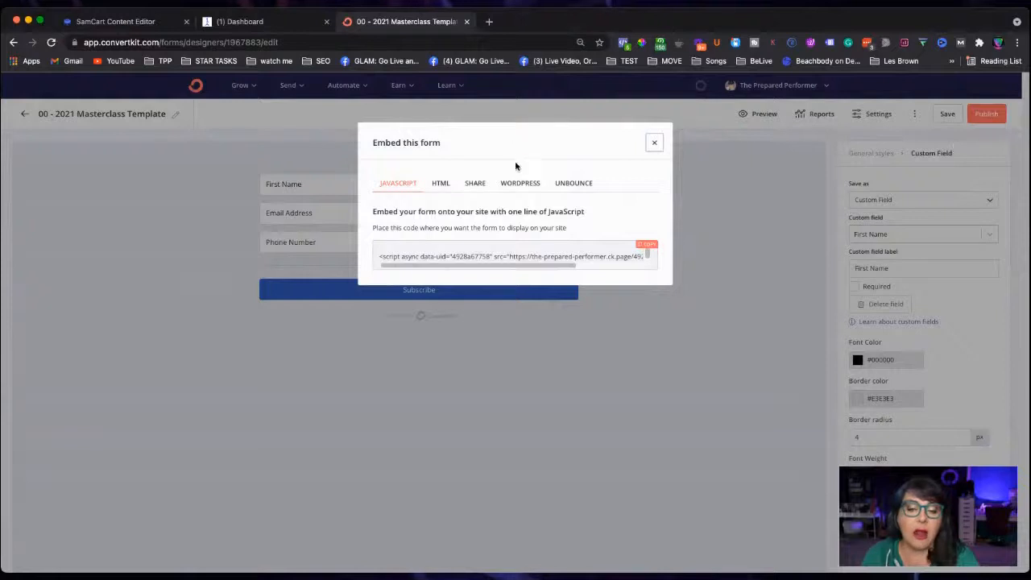
pyautogui.click(440, 183)
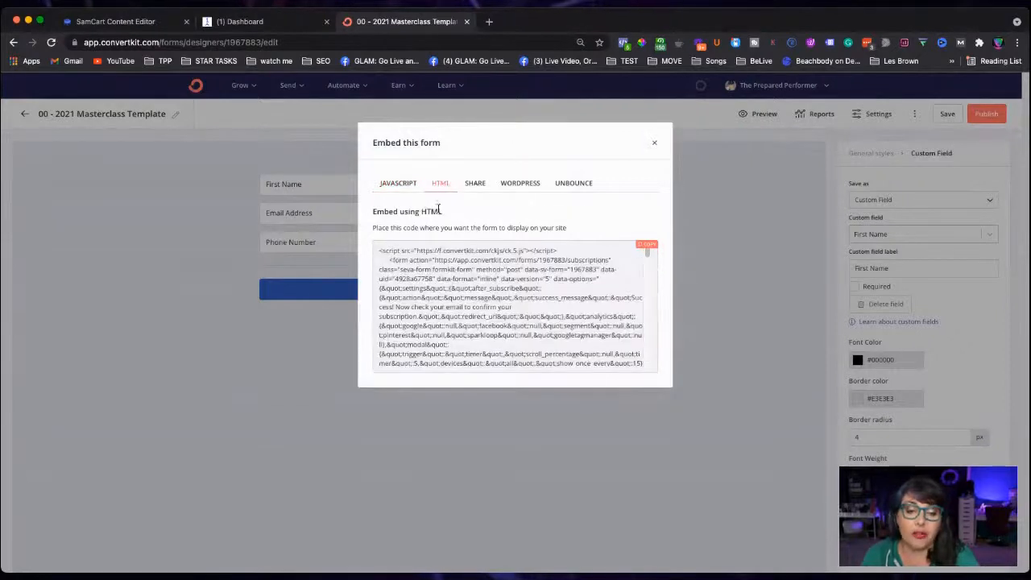
pyautogui.moveTo(380, 251); pyautogui.dragTo(429, 278)
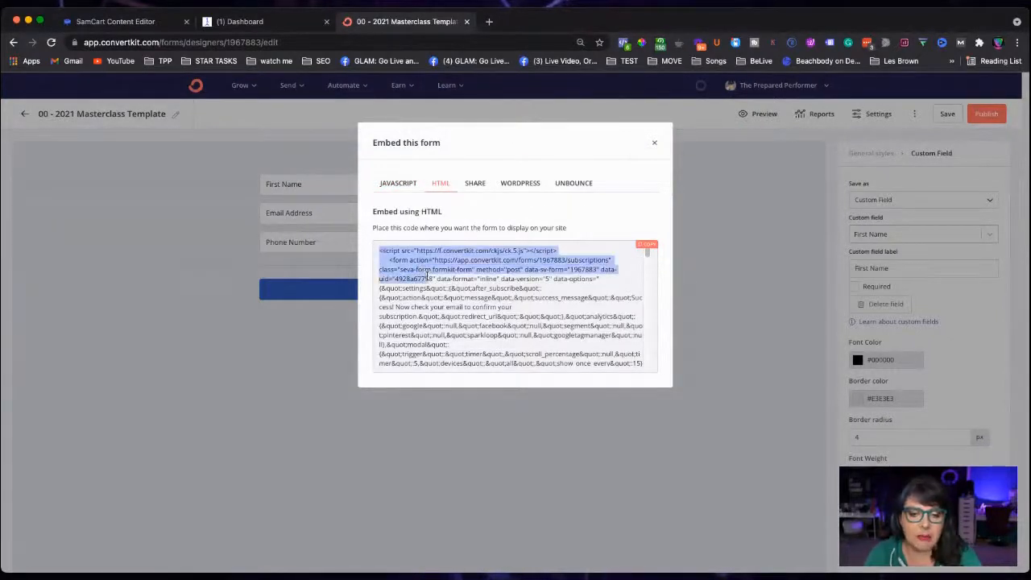
pyautogui.scroll(-3)
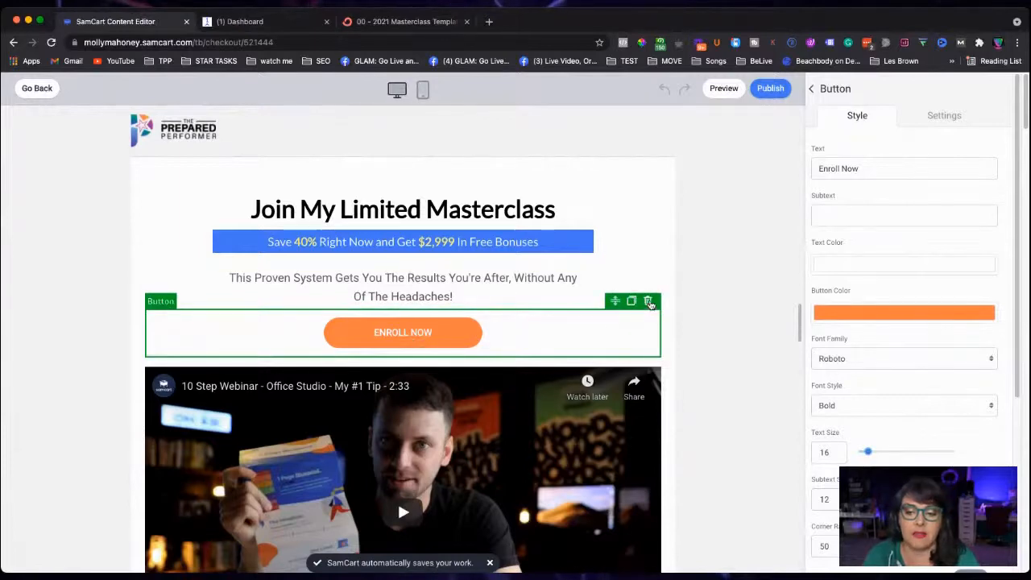
# Delete the Enroll Now button block and confirm the deletion.
pyautogui.click(650, 301)
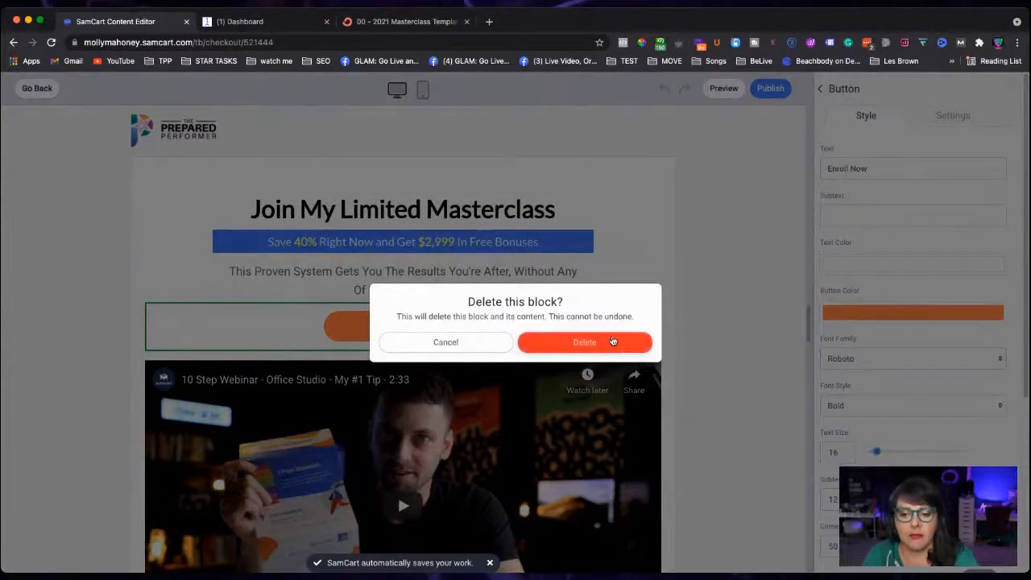
pyautogui.click(585, 342)
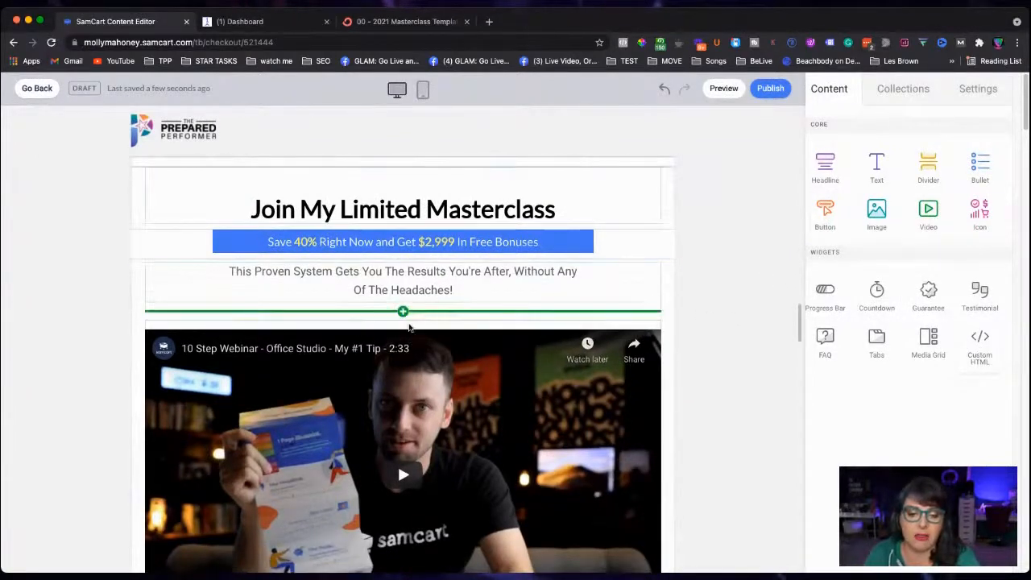
# Insert a Custom HTML block below the video holding the ConvertKit form.
pyautogui.click(980, 338)
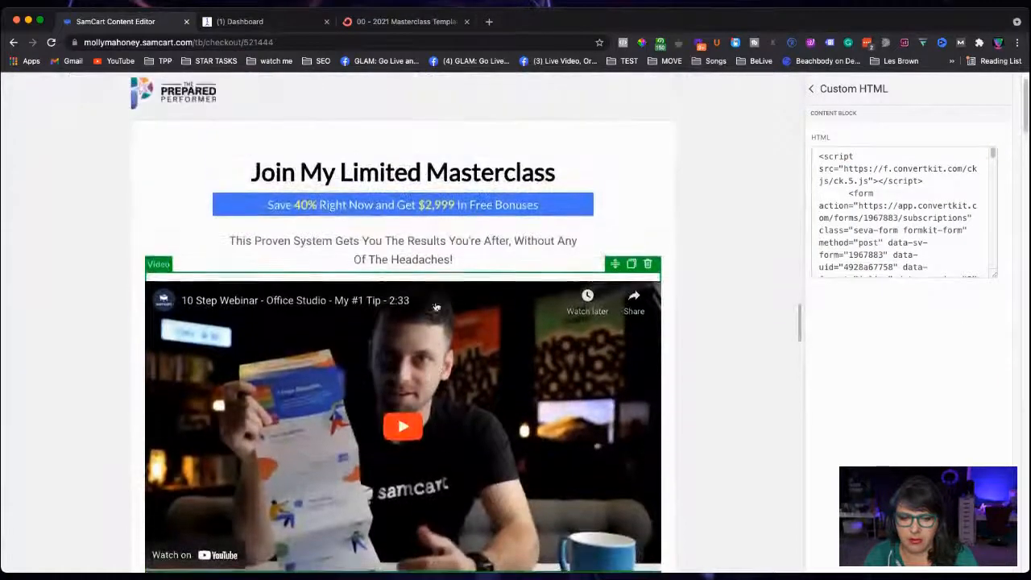
pyautogui.scroll(-3)
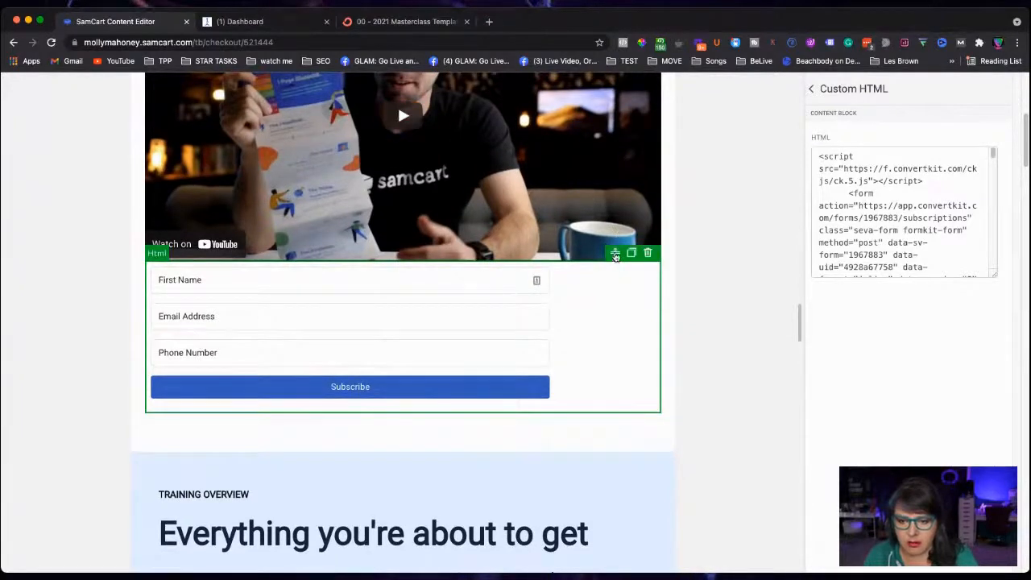
pyautogui.scroll(-3)
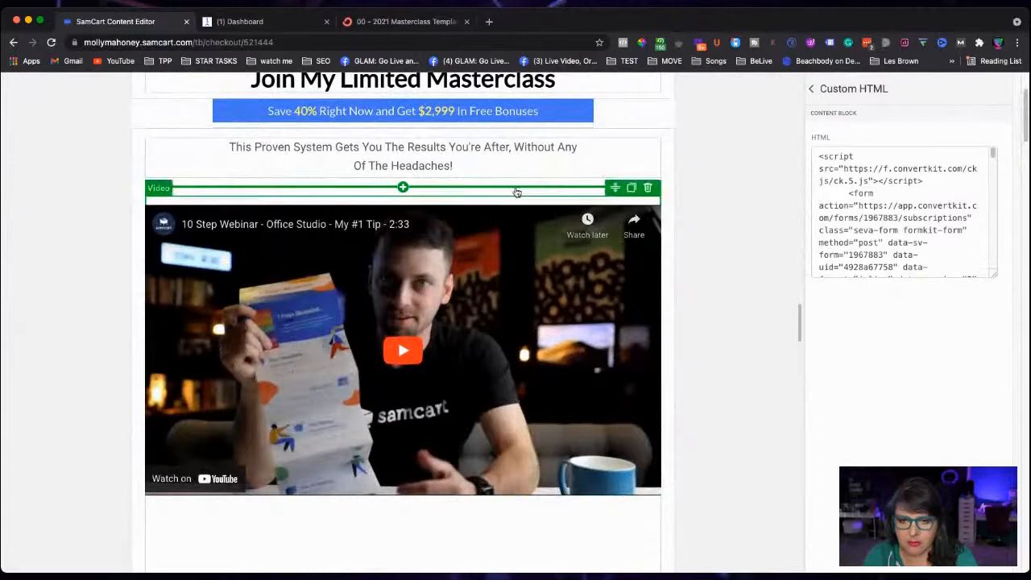
pyautogui.scroll(-3)
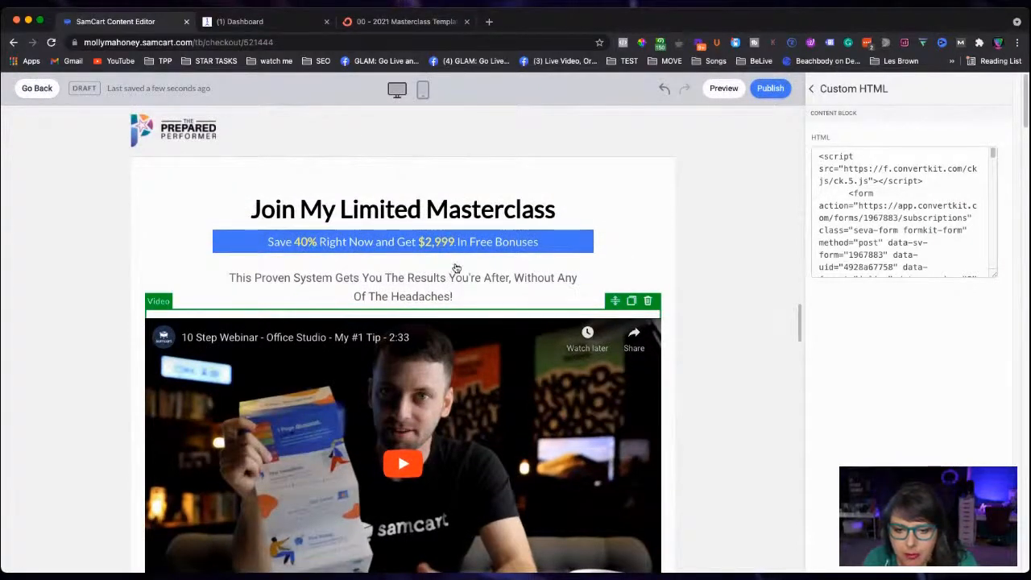
pyautogui.scroll(-3)
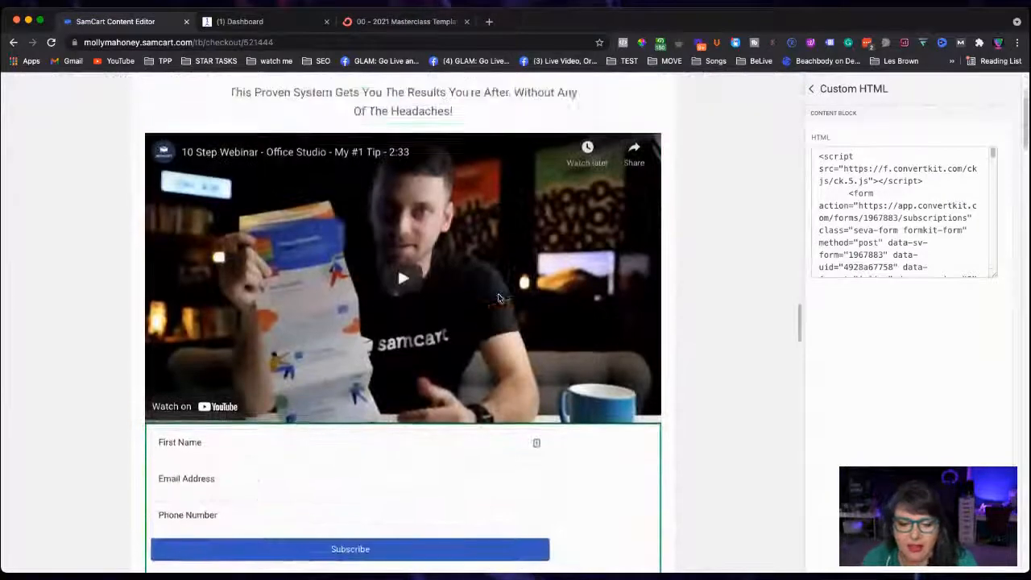
# Duplicate the subheadline paragraph and select the copy for editing.
pyautogui.click(403, 169)
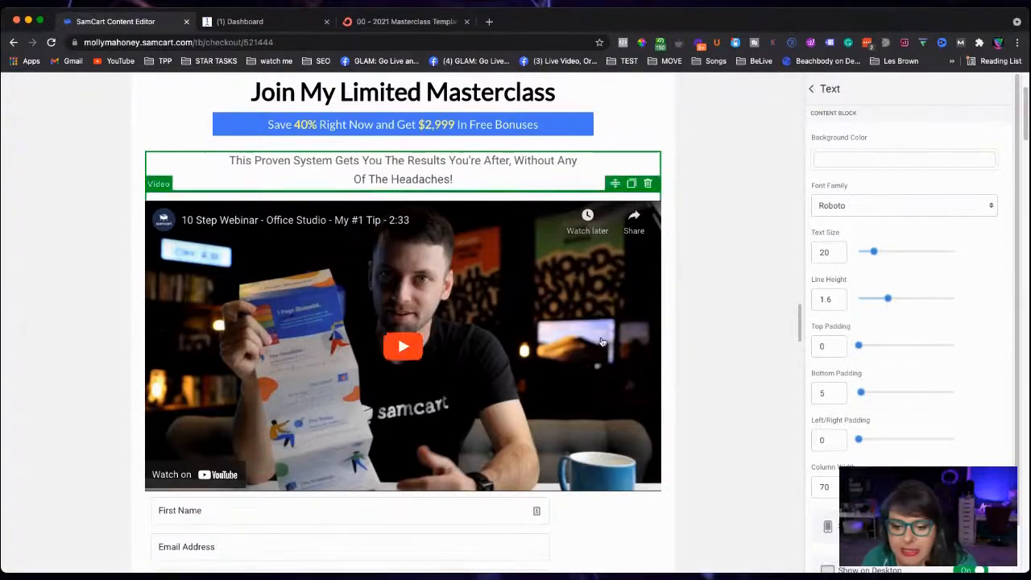
pyautogui.scroll(-3)
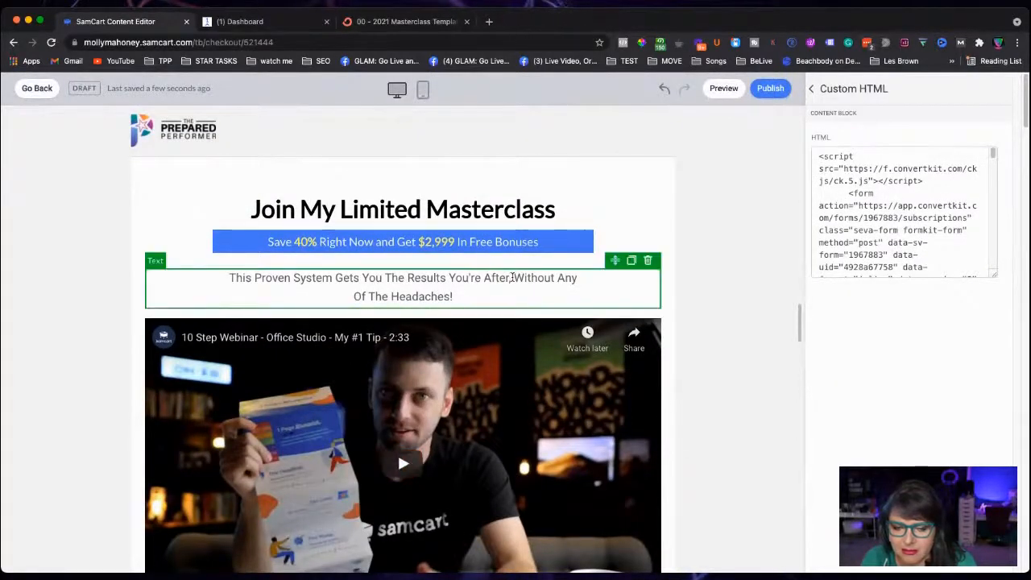
pyautogui.click(813, 88)
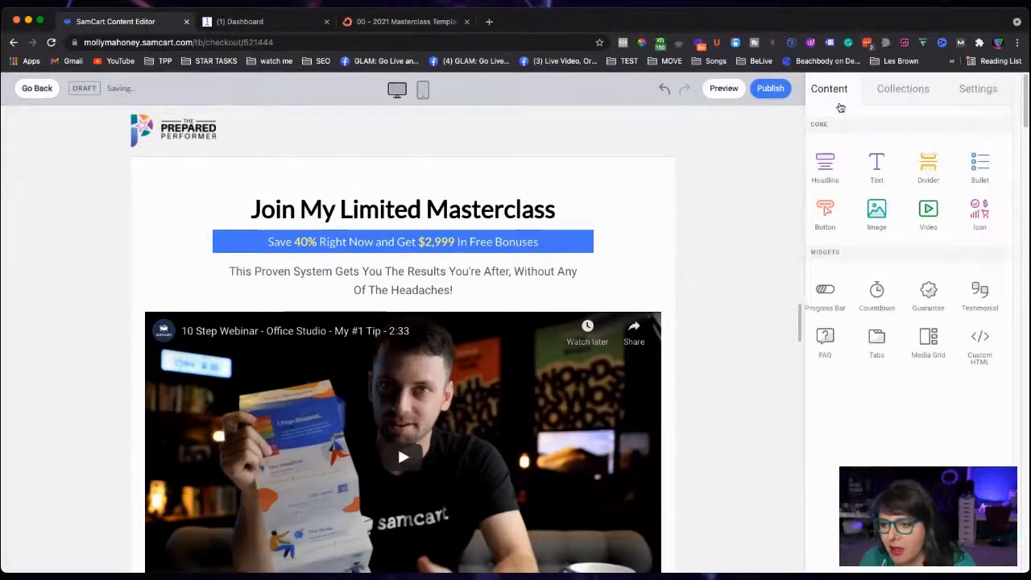
pyautogui.click(402, 283)
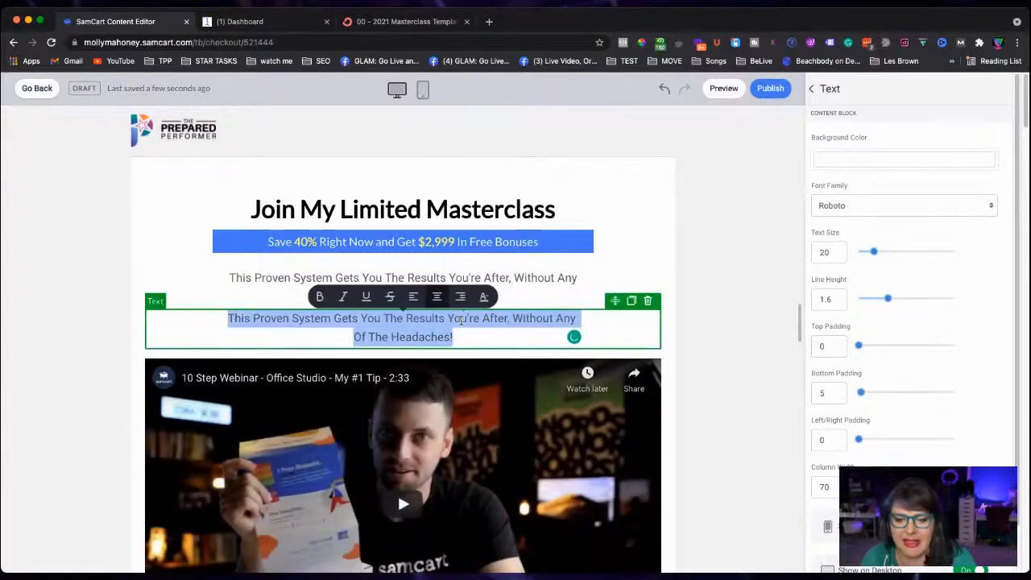
pyautogui.scroll(-3)
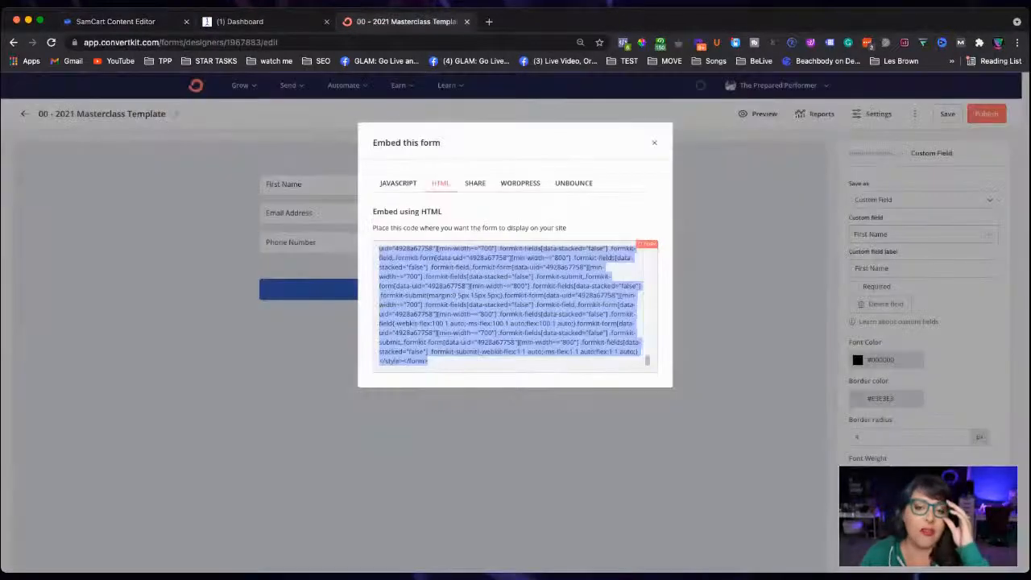
# Set the form to redirect subscribers to the Facebook group URL (…/groups/elevateyourawesom…) and save.
pyautogui.click(655, 142)
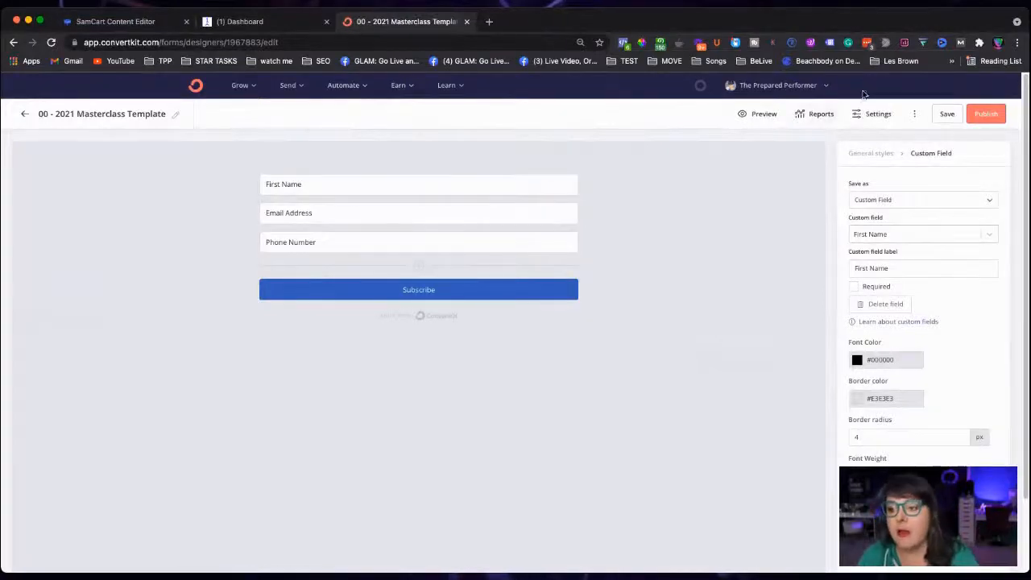
pyautogui.click(878, 113)
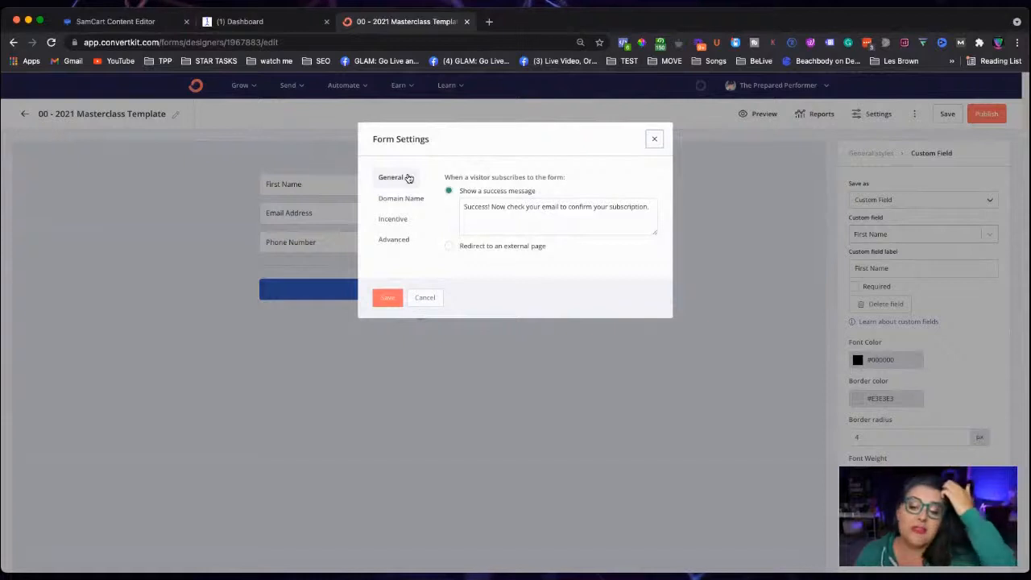
pyautogui.moveTo(448, 249)
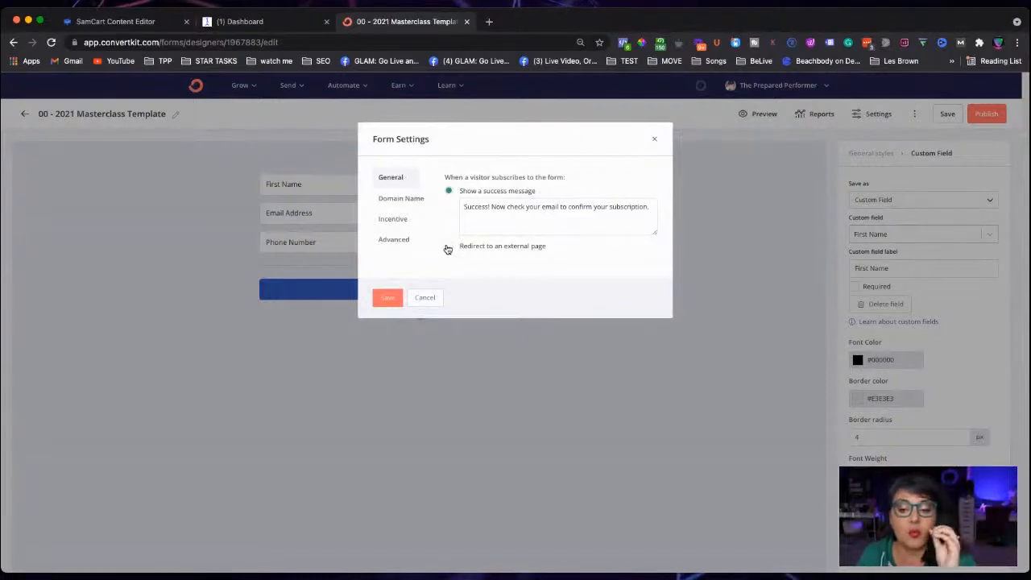
pyautogui.click(448, 205)
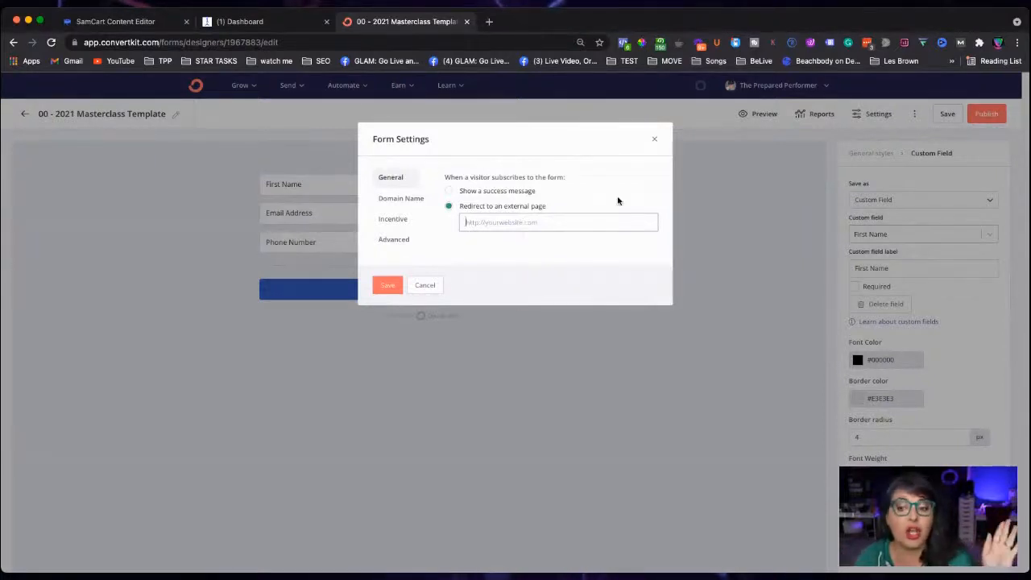
pyautogui.moveTo(731, 224)
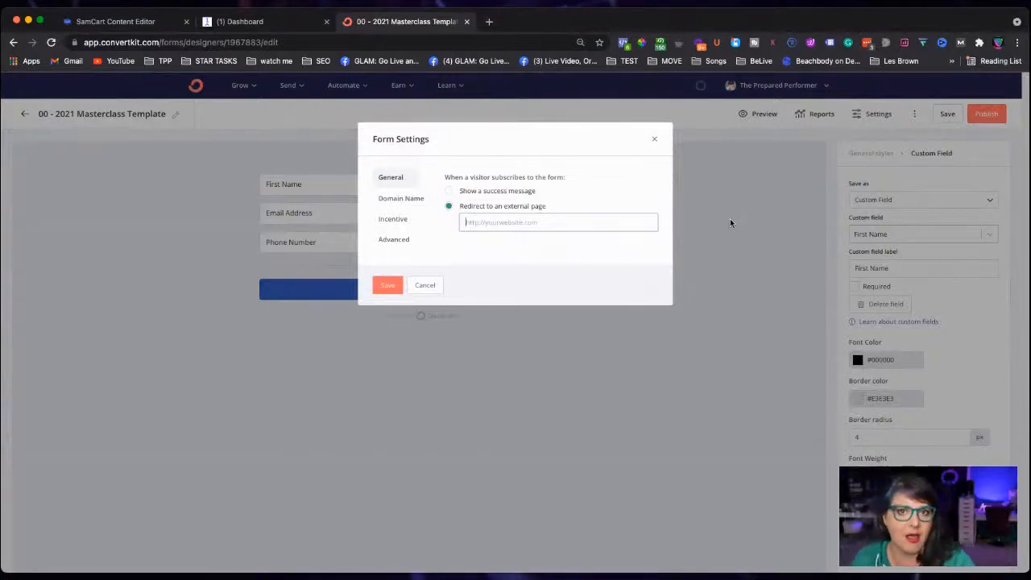
pyautogui.moveTo(153, 200)
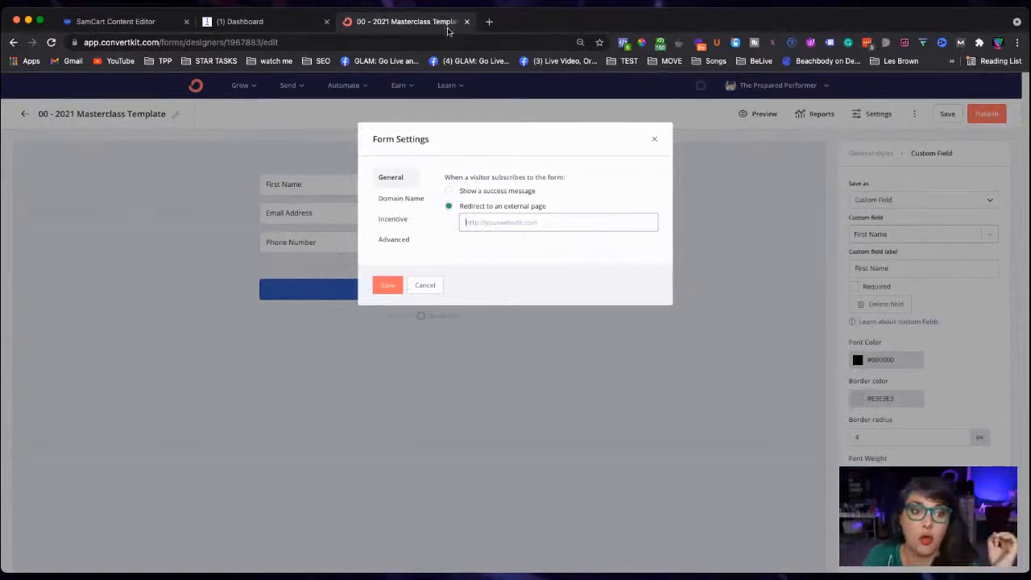
pyautogui.click(558, 223)
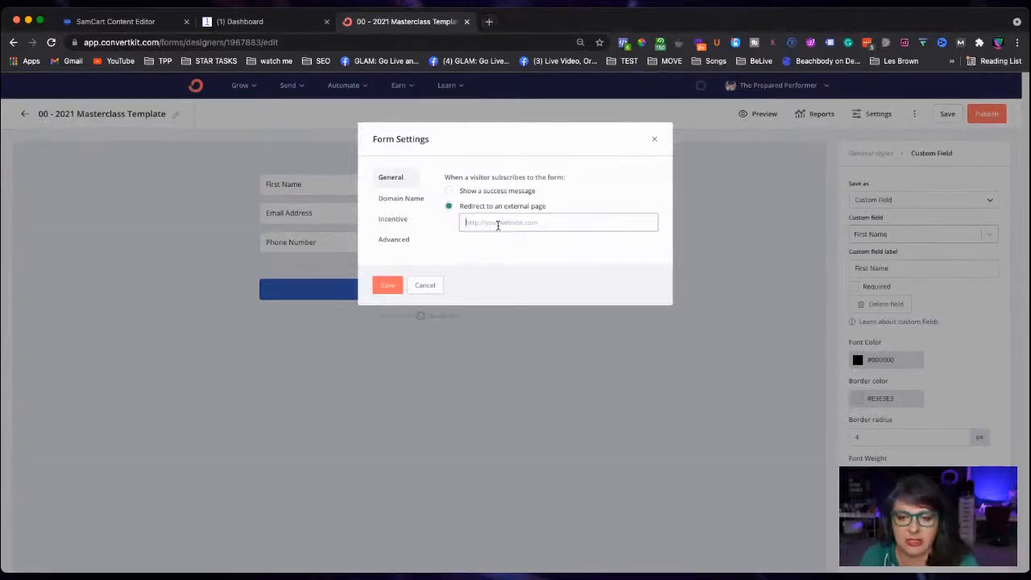
pyautogui.write('ww')
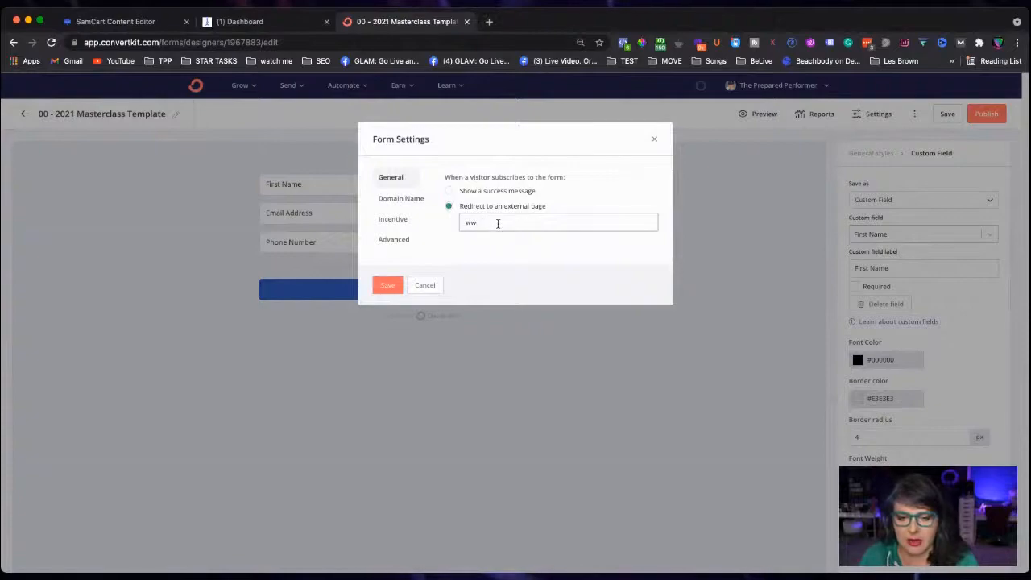
pyautogui.write('https://www.fb')
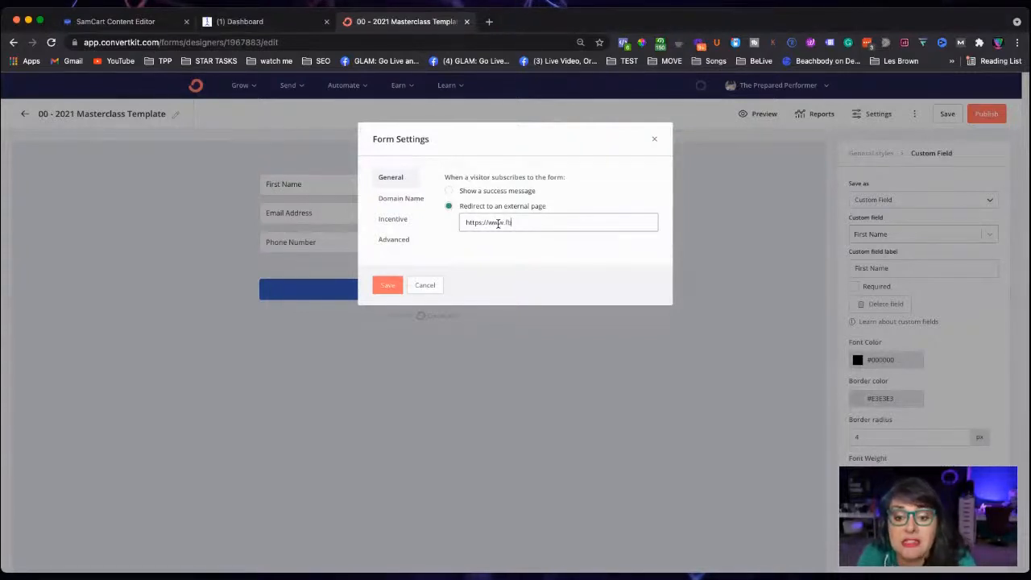
pyautogui.write('.com/groups/e')
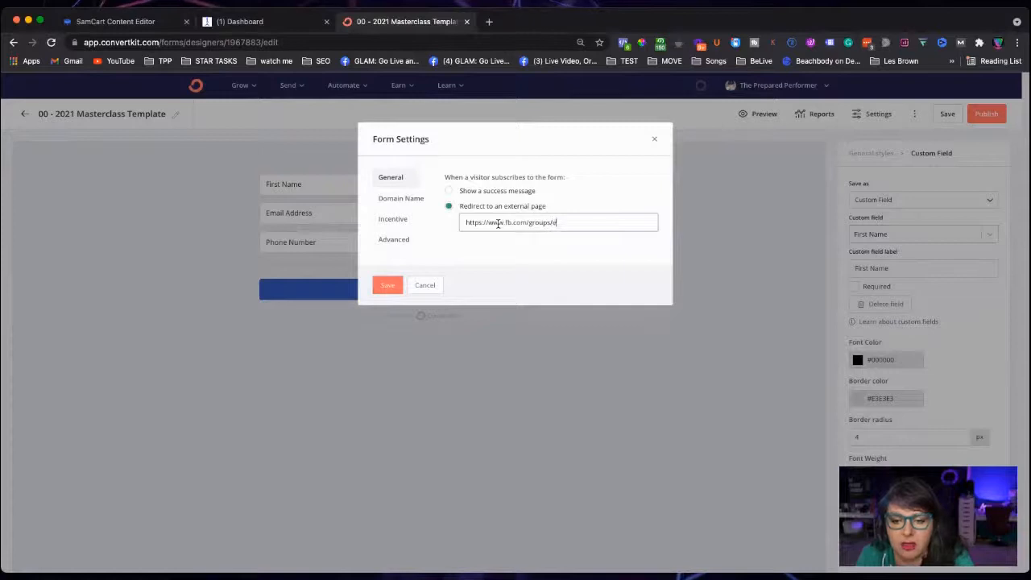
pyautogui.write('elevateyourawesom')
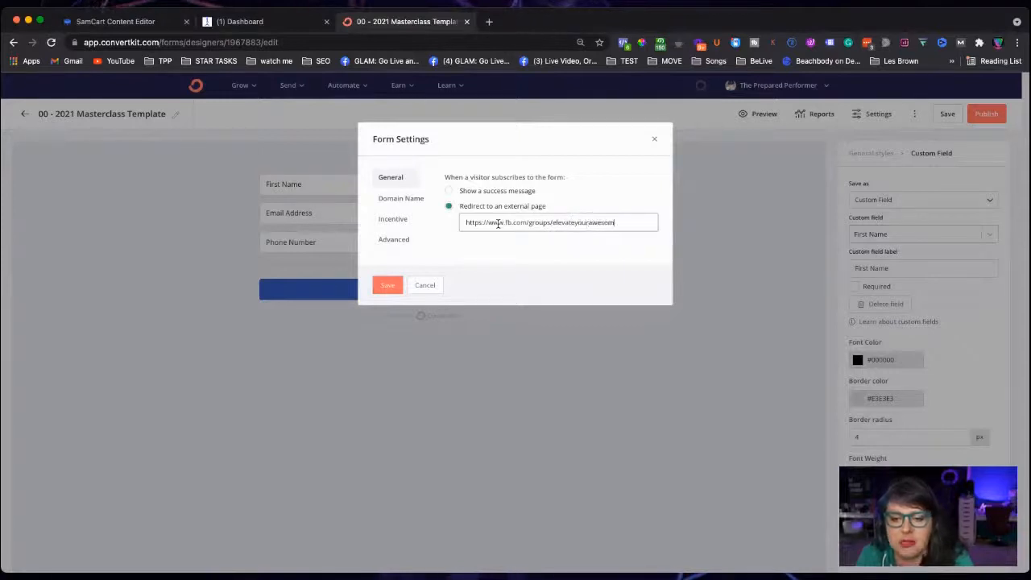
pyautogui.click(388, 286)
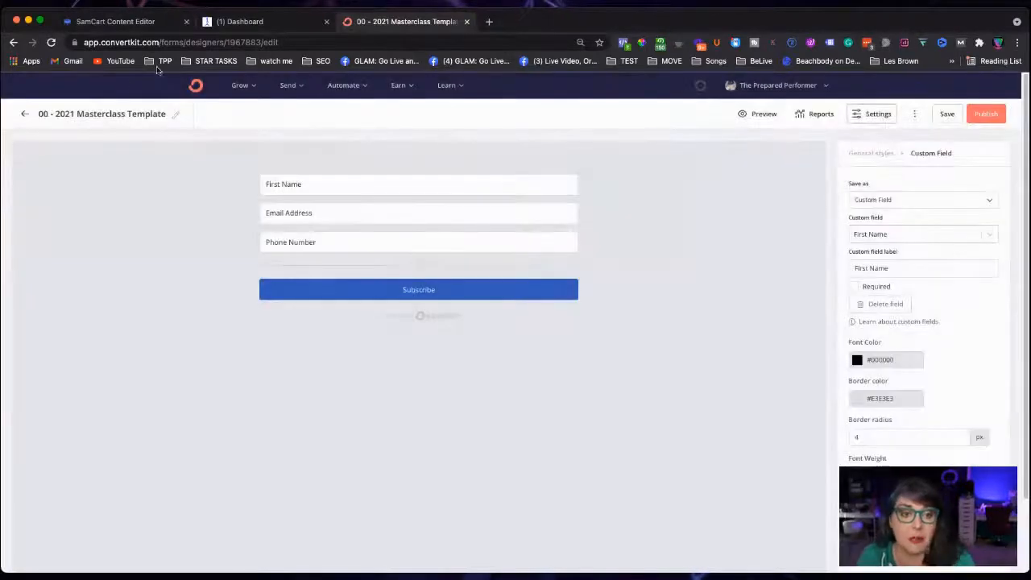
# Return to SamCart's Content Editor and publish the checkout page.
pyautogui.click(113, 21)
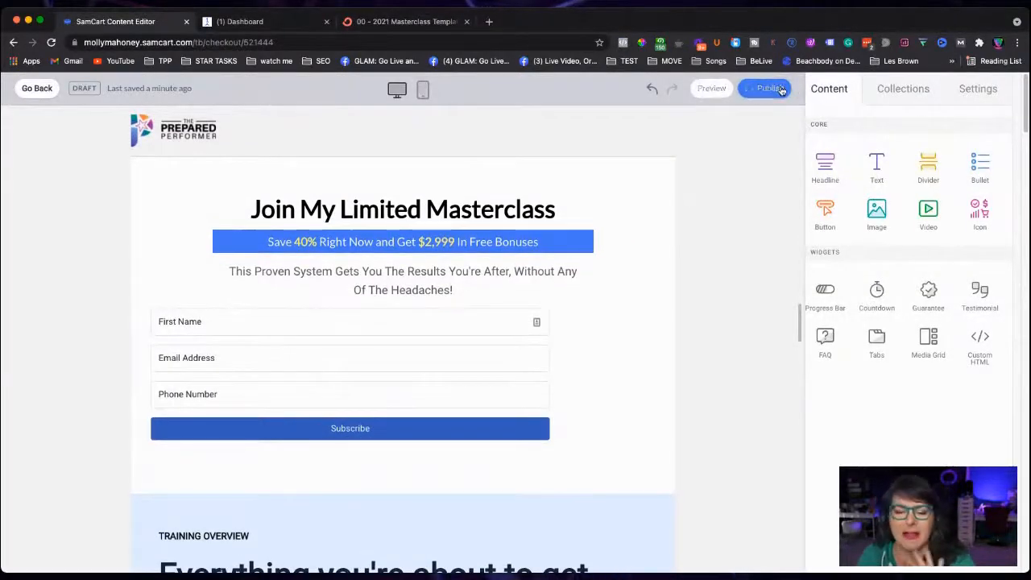
pyautogui.click(767, 89)
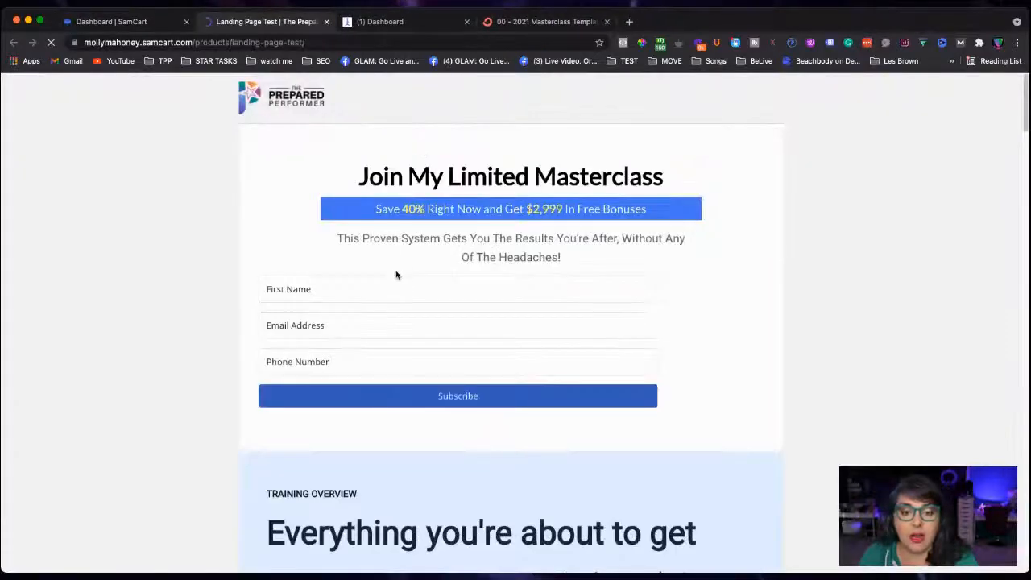
# Fill in the live page's opt-in form with a test name, submit it, and return to ConvertKit.
pyautogui.click(387, 289)
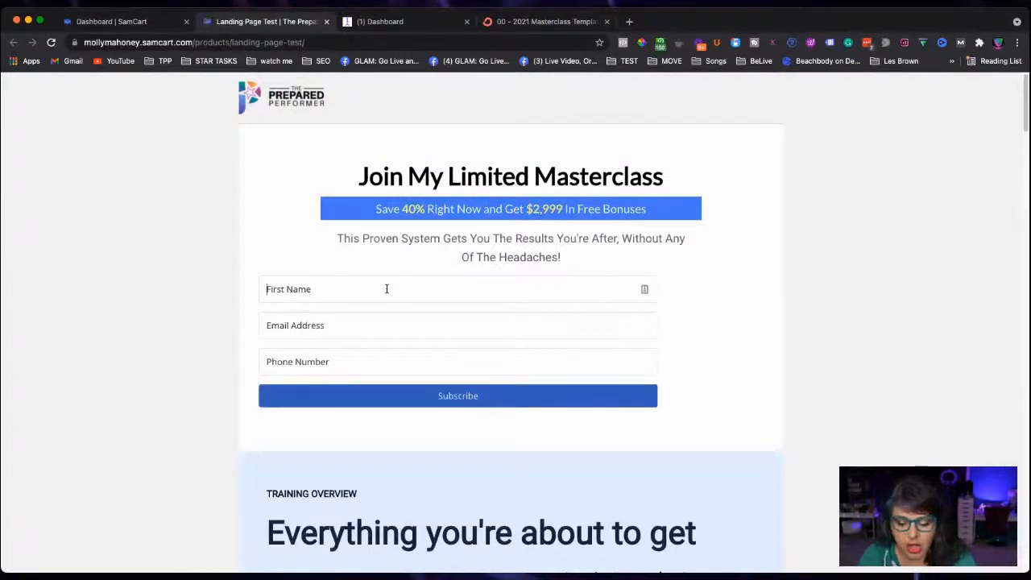
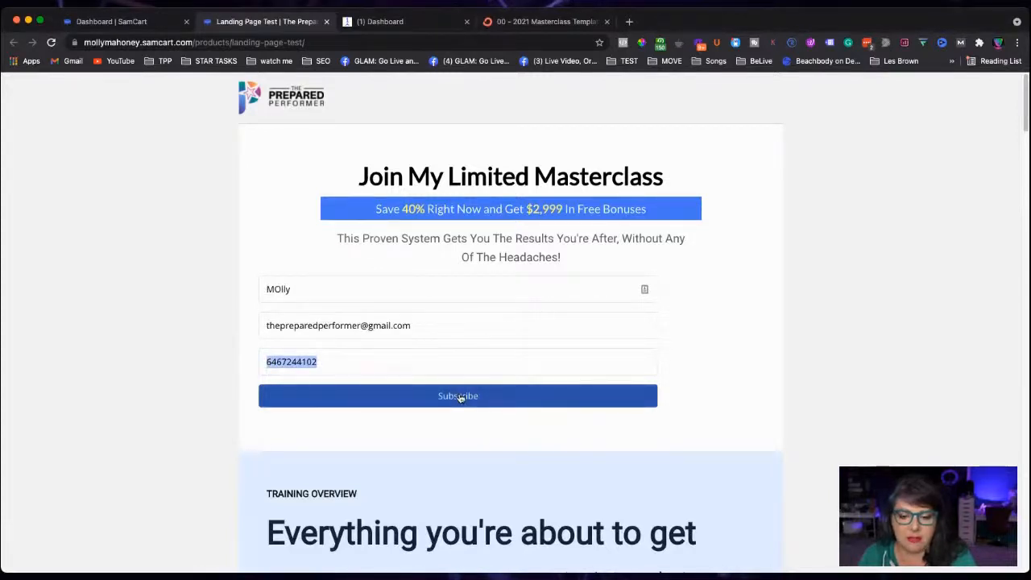
pyautogui.click(458, 396)
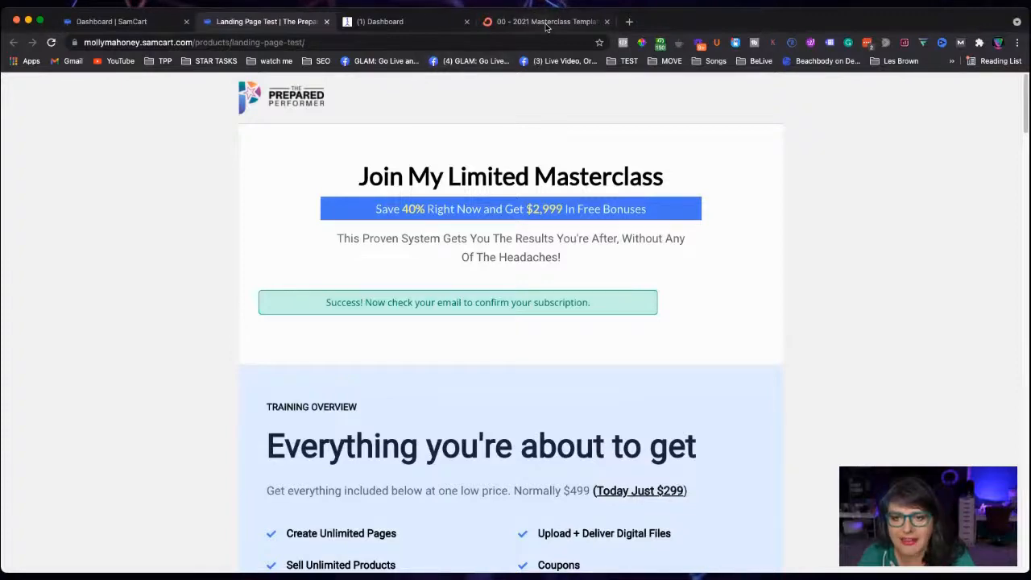
pyautogui.click(546, 21)
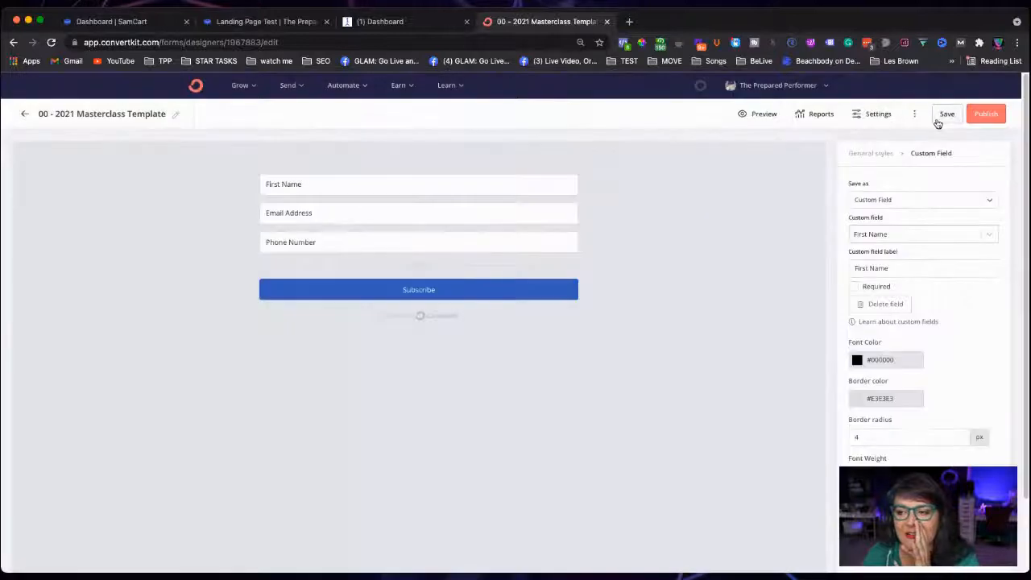
# Save the ConvertKit form, resubmit the live form as 'Molly', reload, and return to ConvertKit.
pyautogui.click(947, 114)
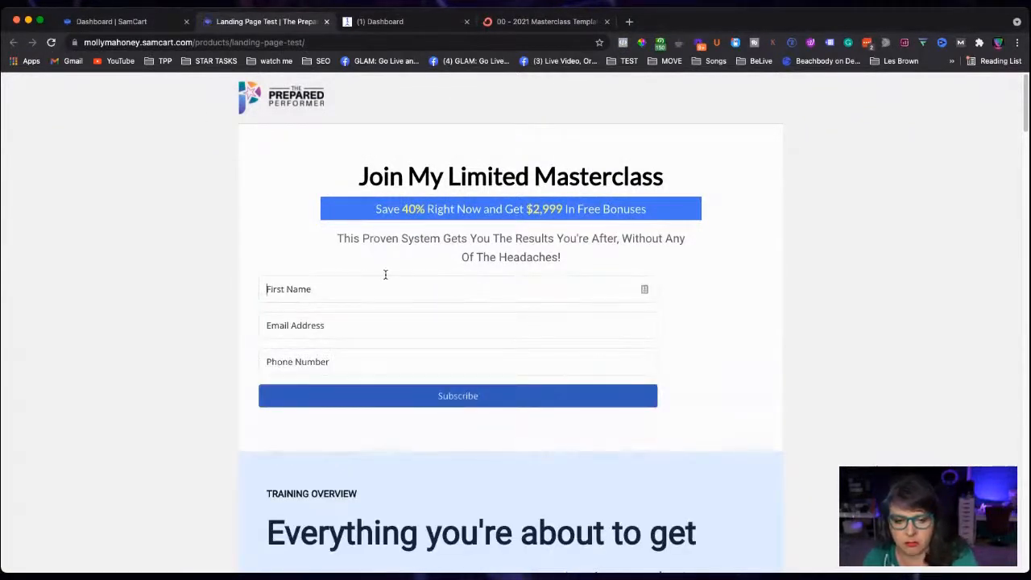
pyautogui.write('Molly')
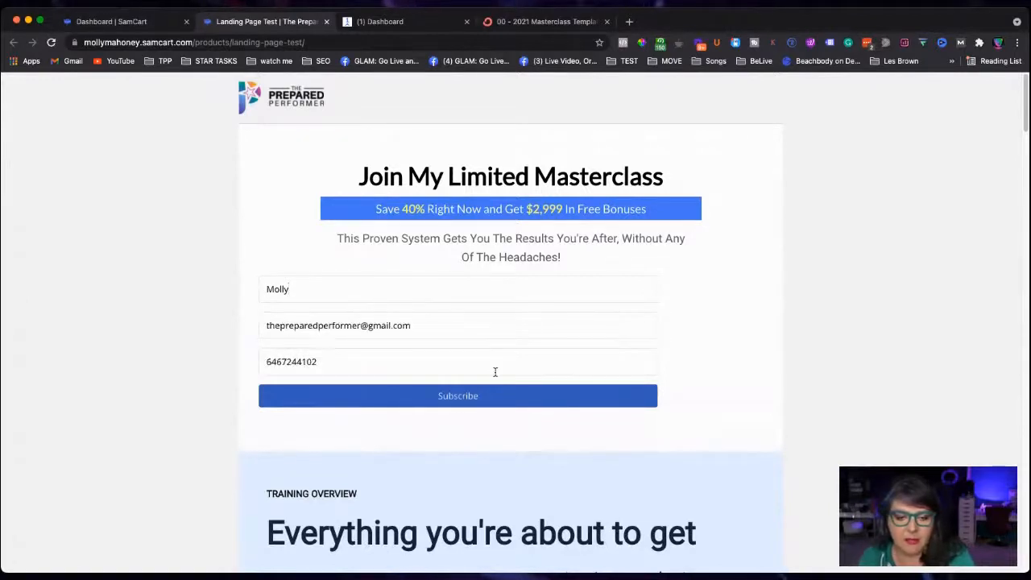
pyautogui.click(457, 396)
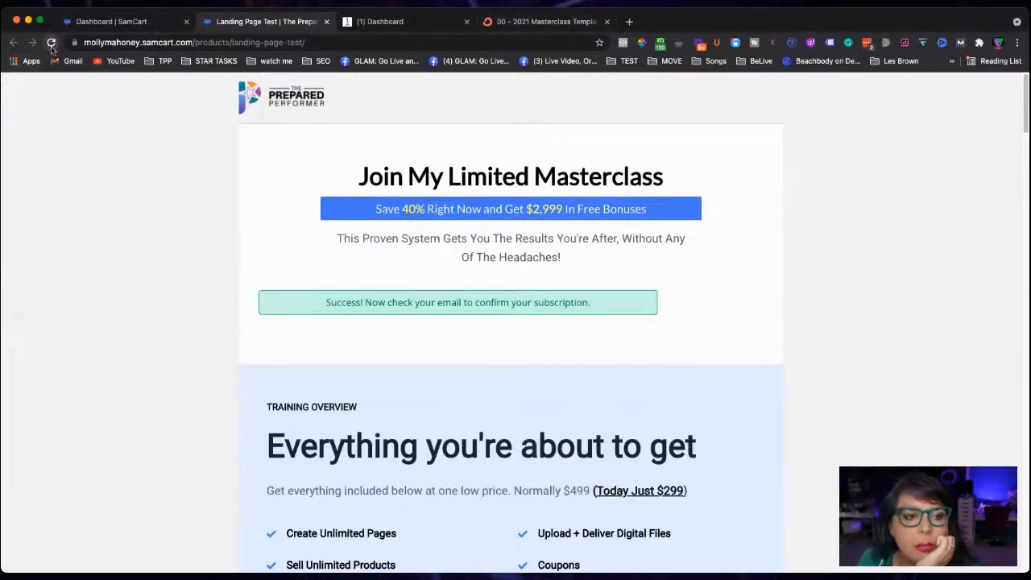
pyautogui.click(52, 42)
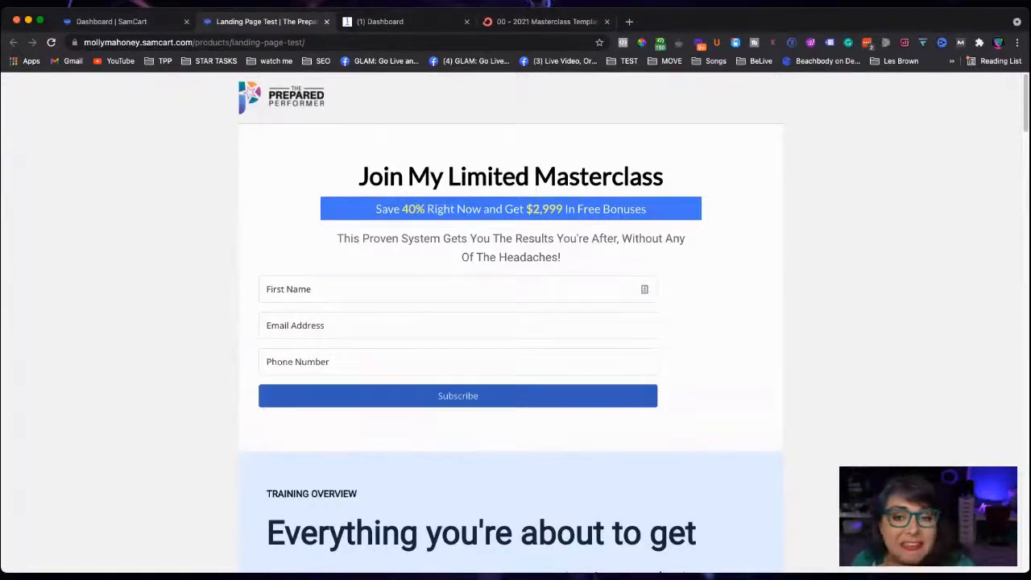
pyautogui.click(545, 22)
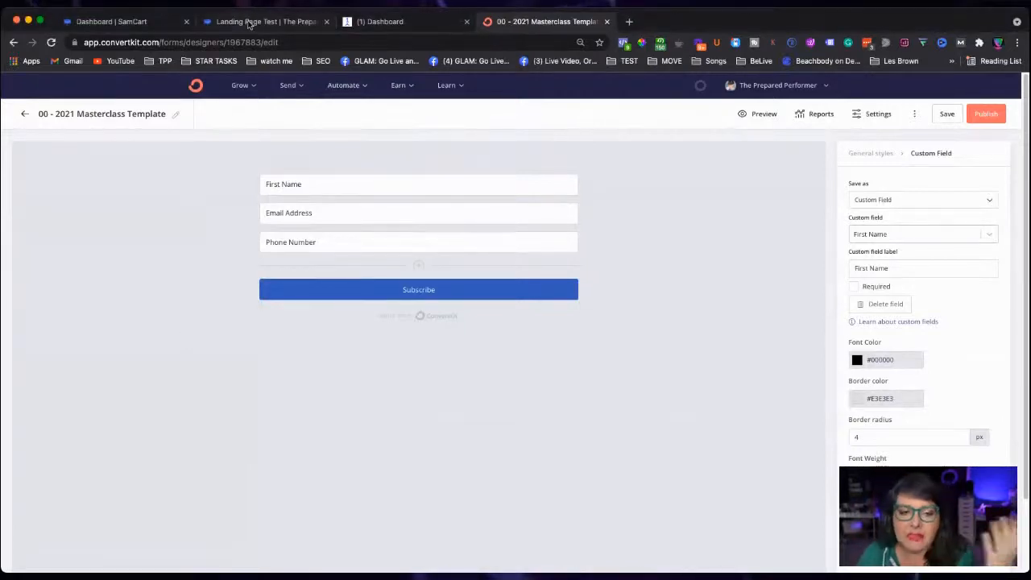
# From the product dashboard's Checkout Design, launch the Drag & Drop Builder.
pyautogui.click(111, 21)
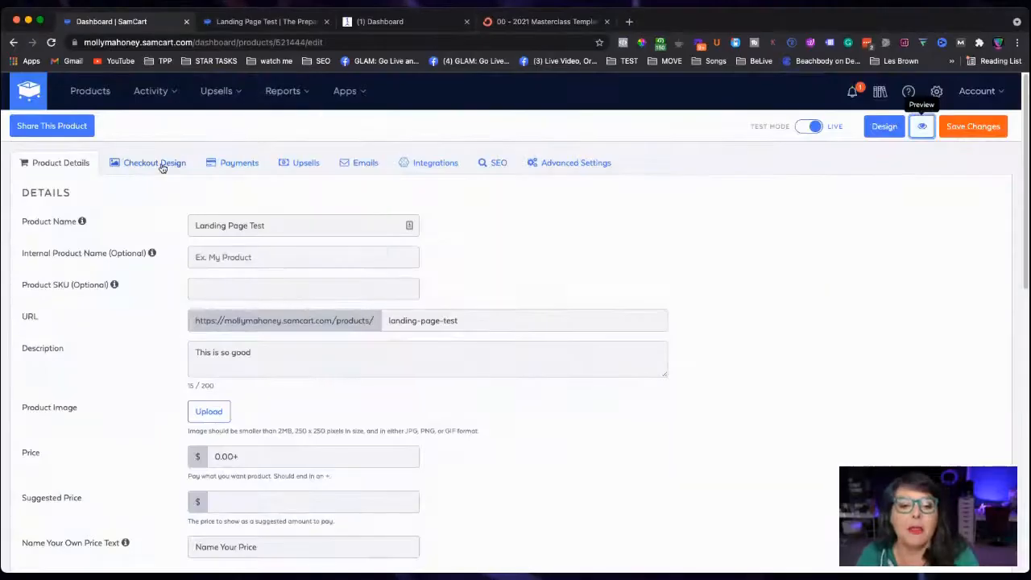
pyautogui.click(155, 162)
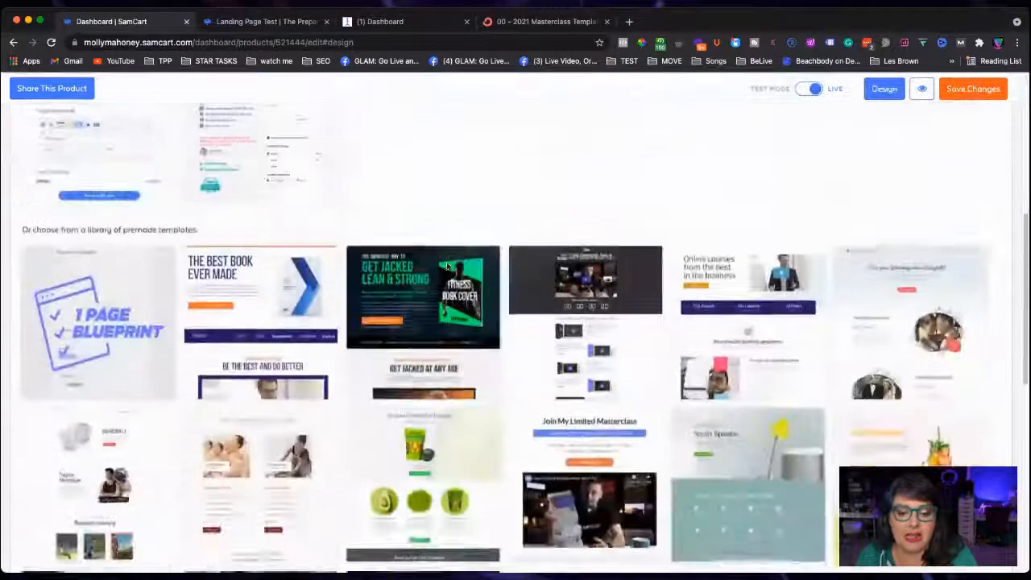
pyautogui.scroll(-3)
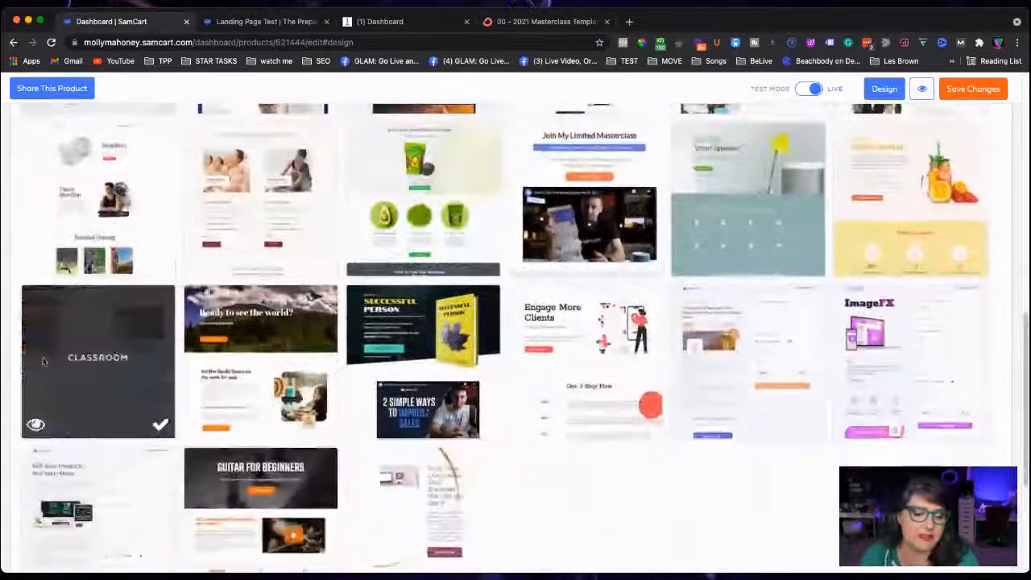
pyautogui.scroll(-3)
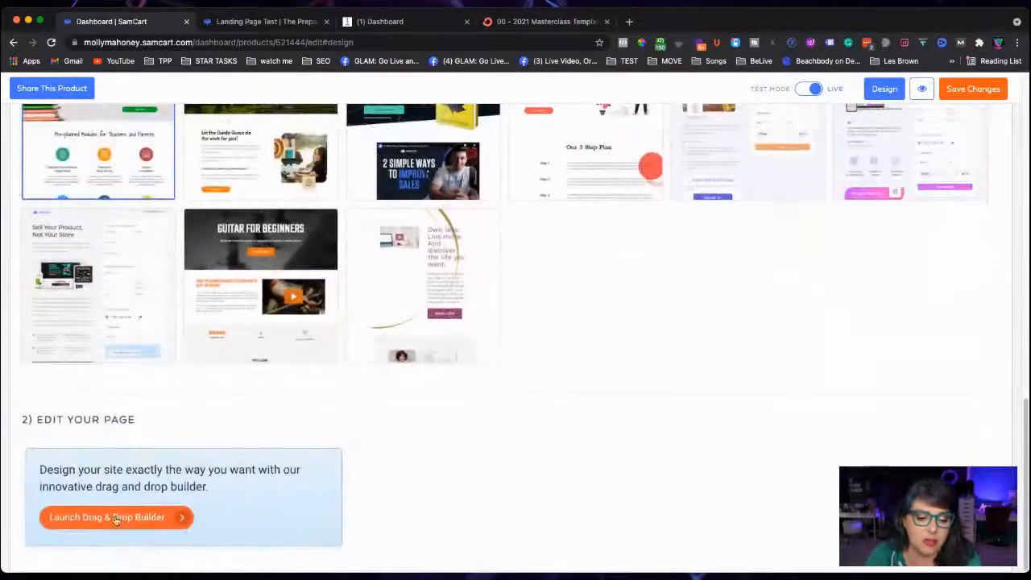
pyautogui.click(113, 516)
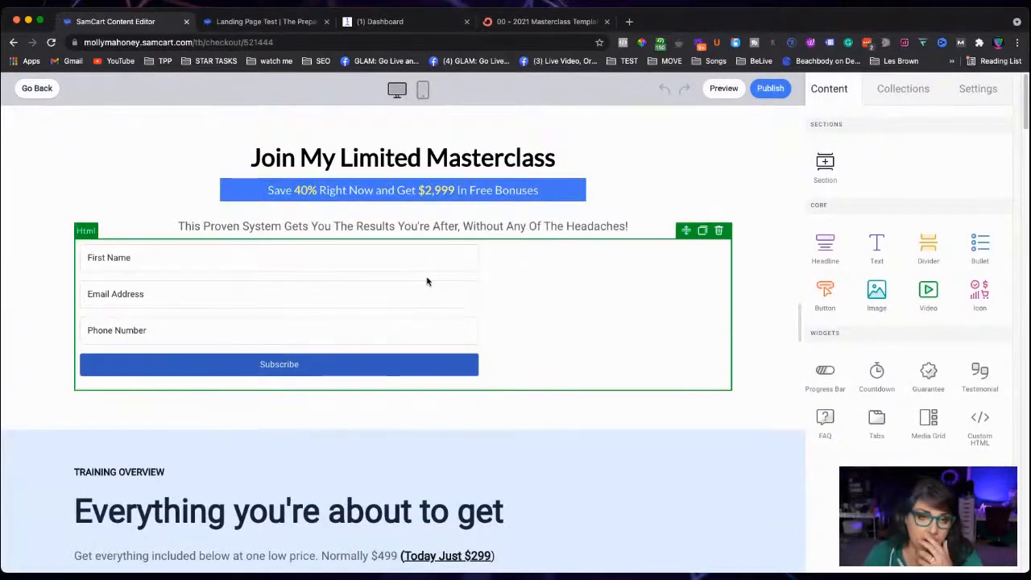
# Replace the 'Join My Limited Masterclass' headline with typed text "molly's wa".
pyautogui.scroll(-3)
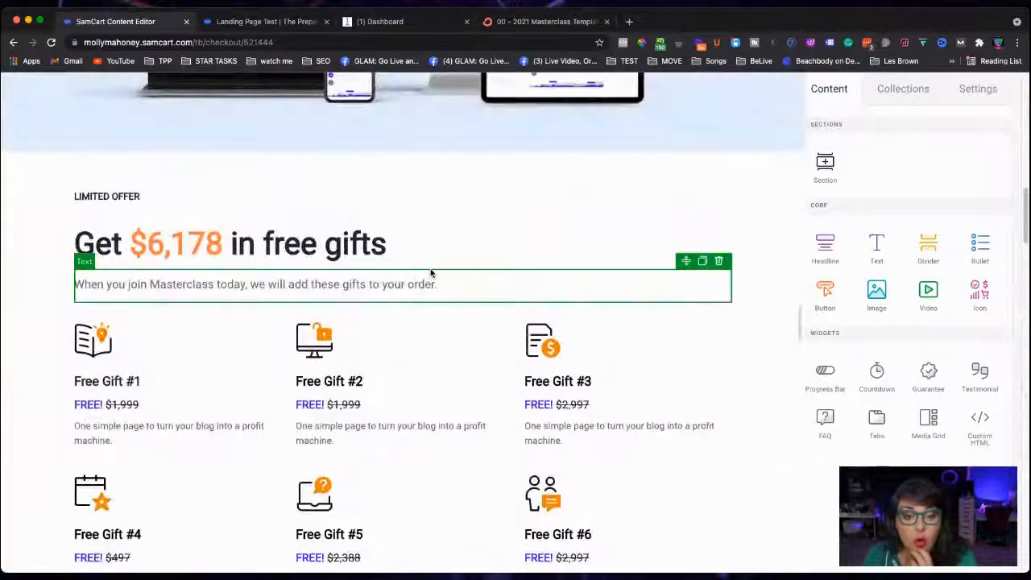
pyautogui.scroll(-3)
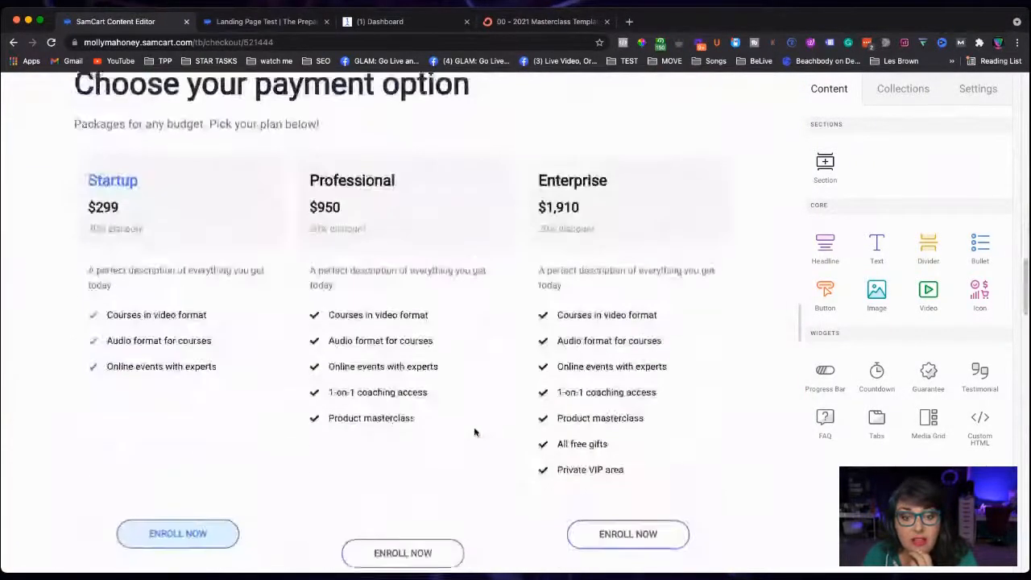
pyautogui.scroll(-3)
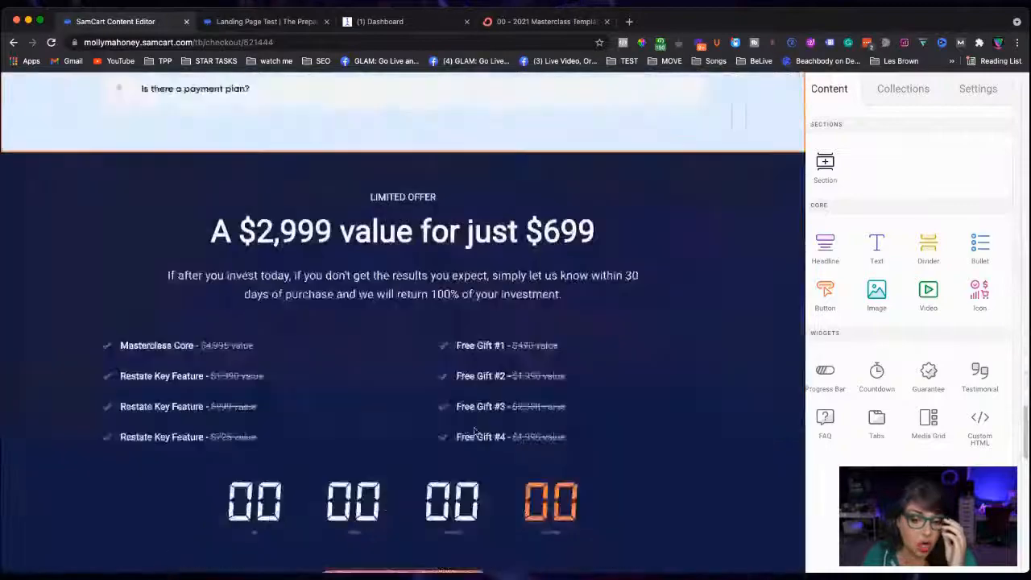
pyautogui.scroll(-3)
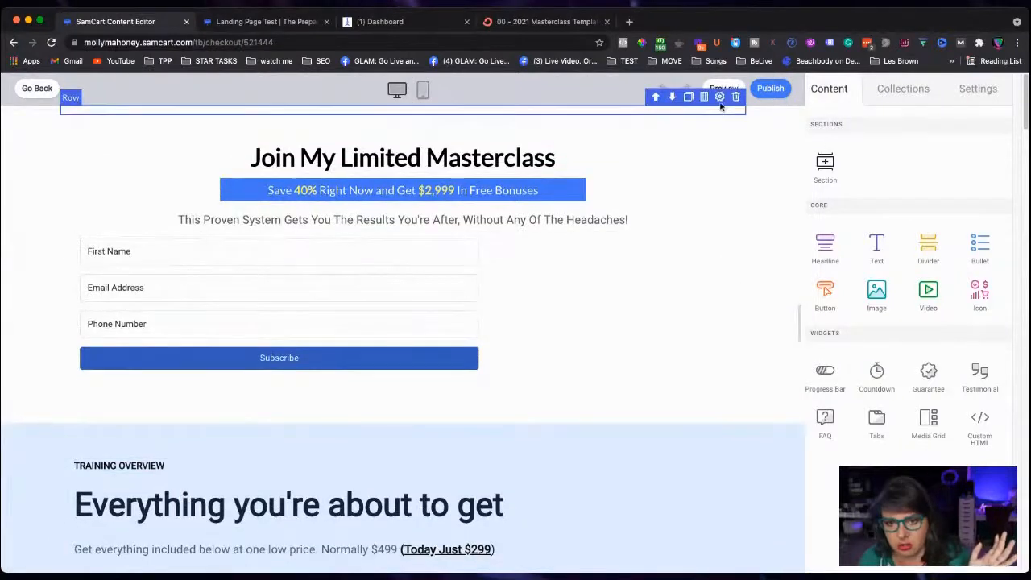
pyautogui.click(403, 167)
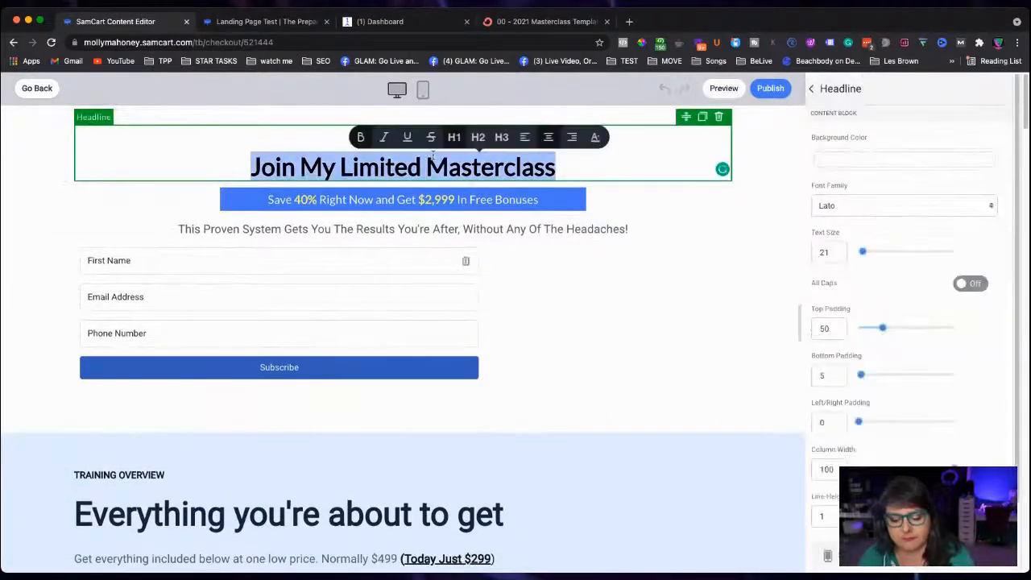
pyautogui.write("molly's wa")
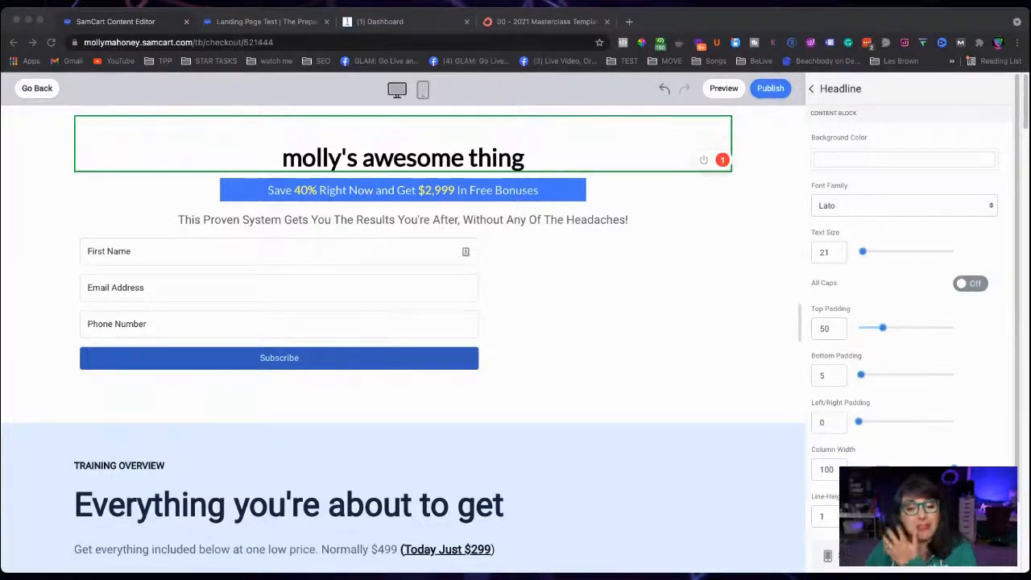
pyautogui.click(242, 42)
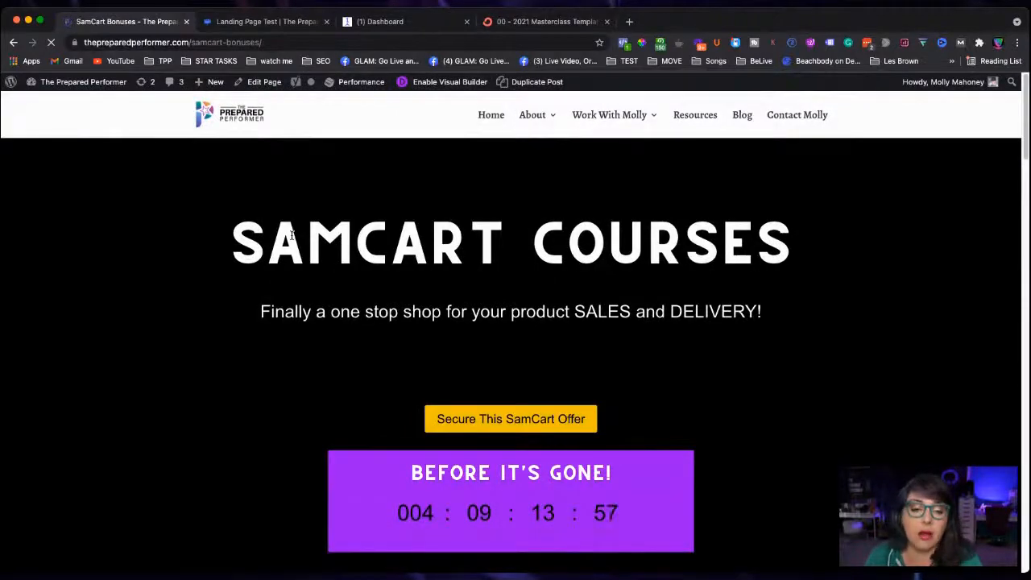
pyautogui.scroll(-3)
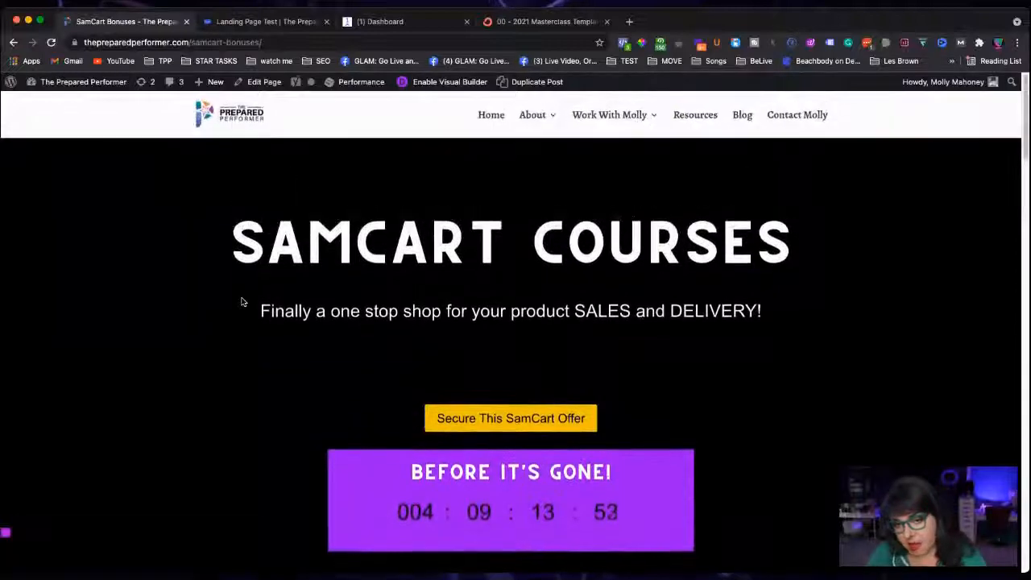
pyautogui.scroll(-3)
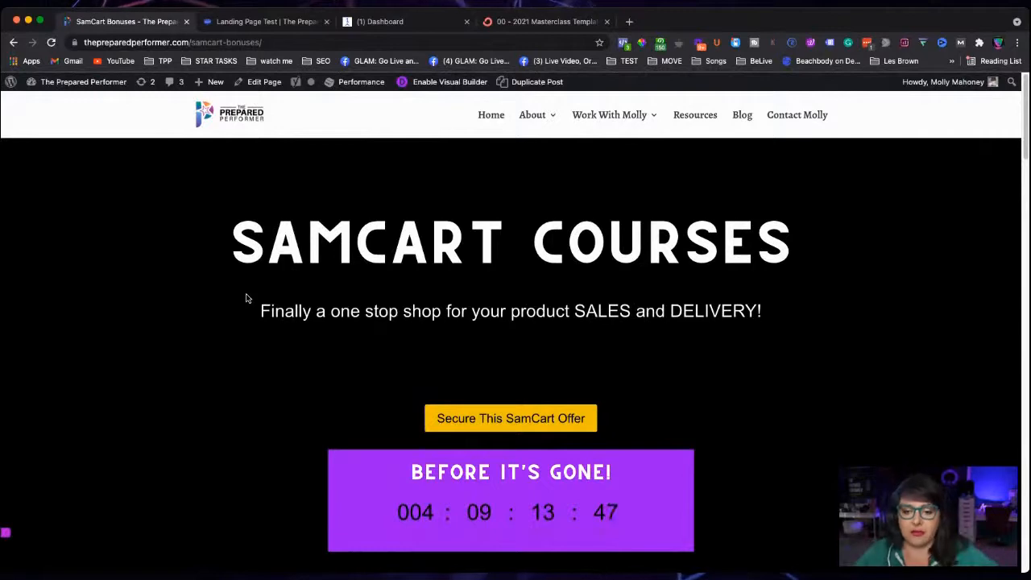
pyautogui.scroll(-3)
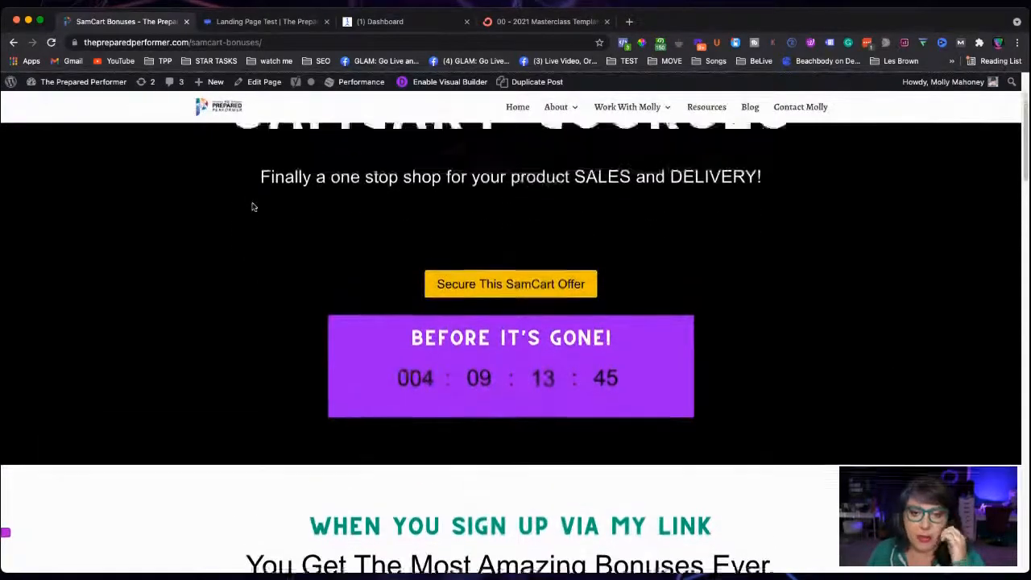
pyautogui.scroll(-3)
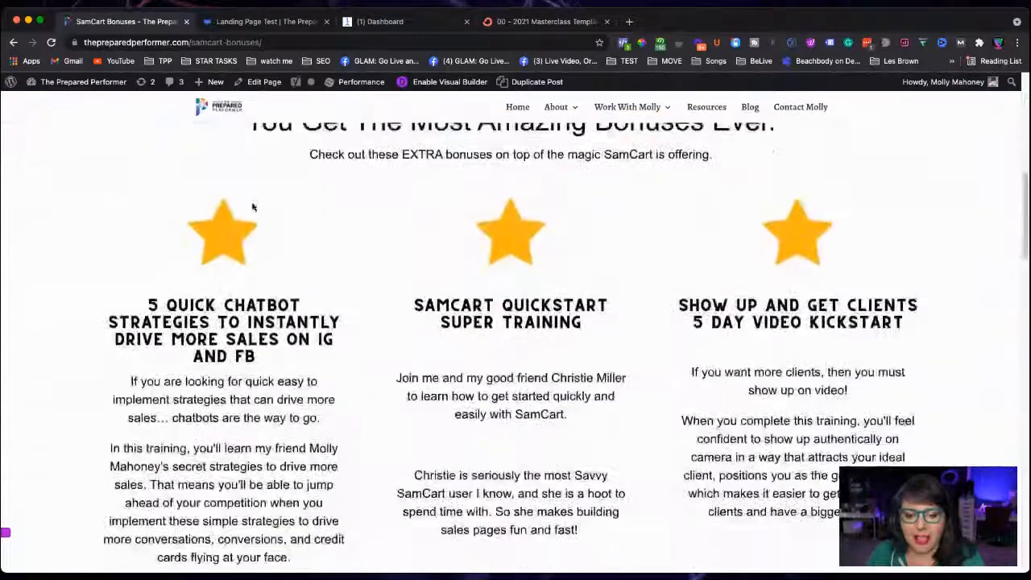
pyautogui.scroll(-3)
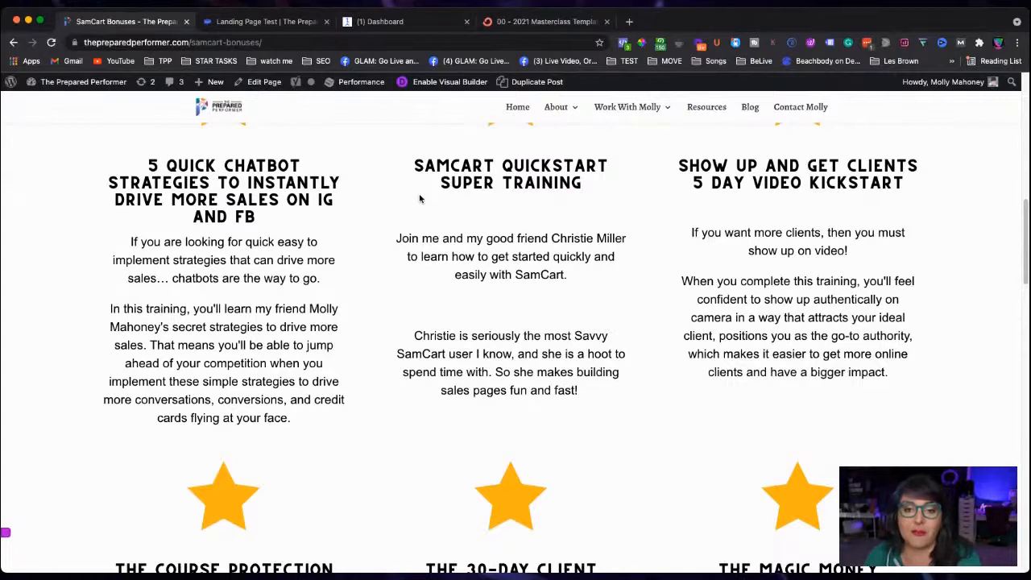
pyautogui.moveTo(835, 212)
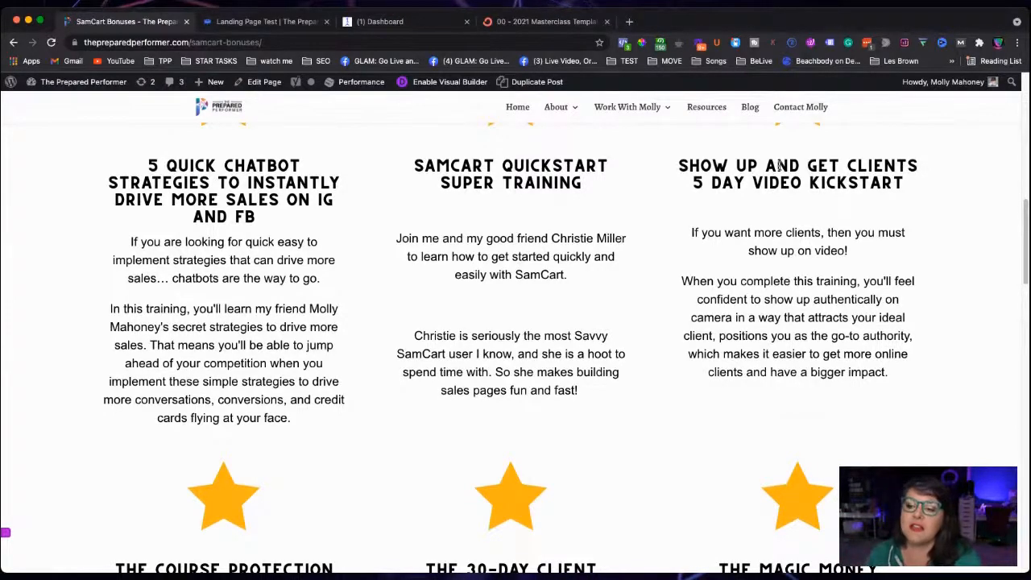
pyautogui.scroll(-3)
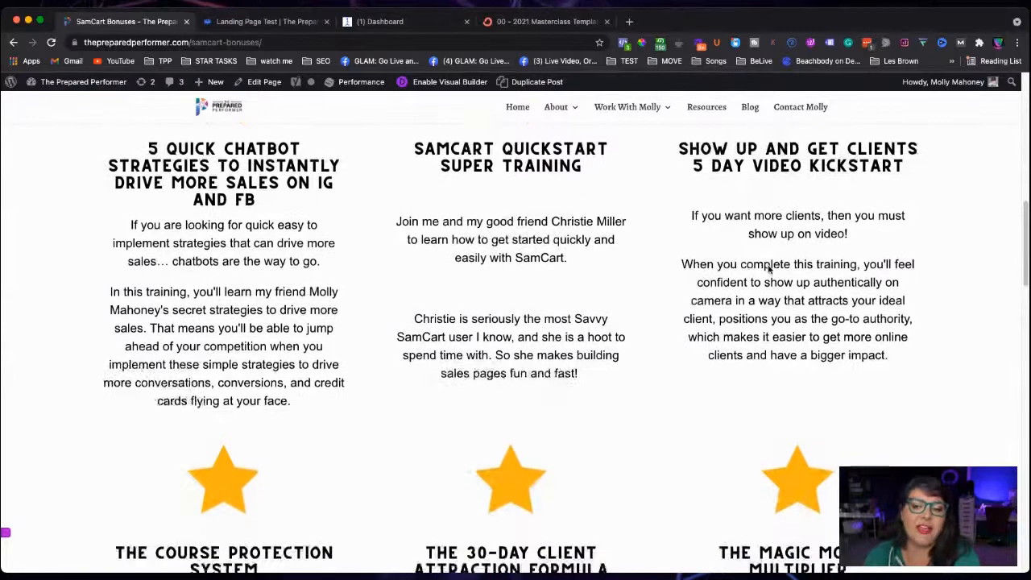
pyautogui.scroll(-3)
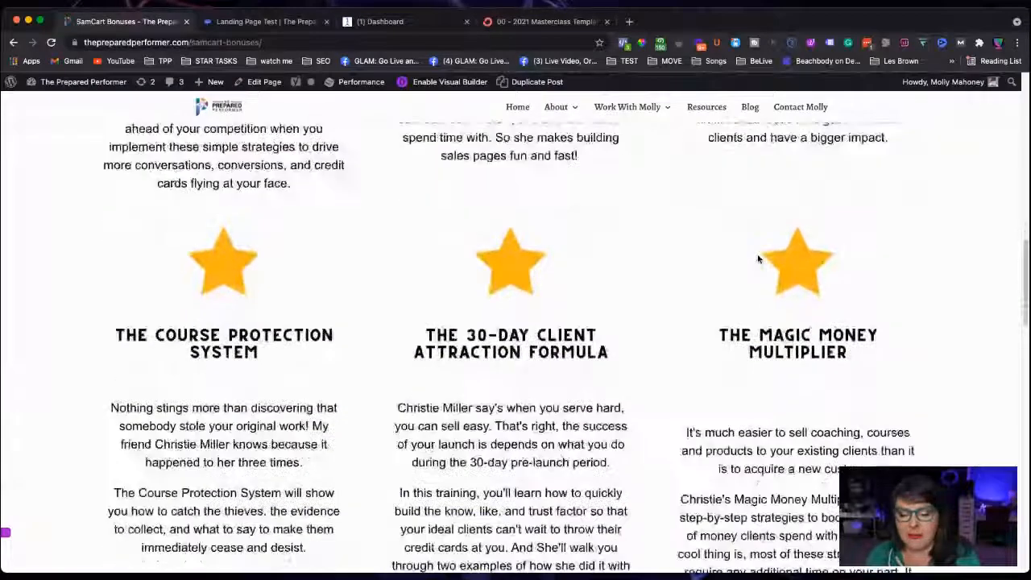
pyautogui.scroll(-3)
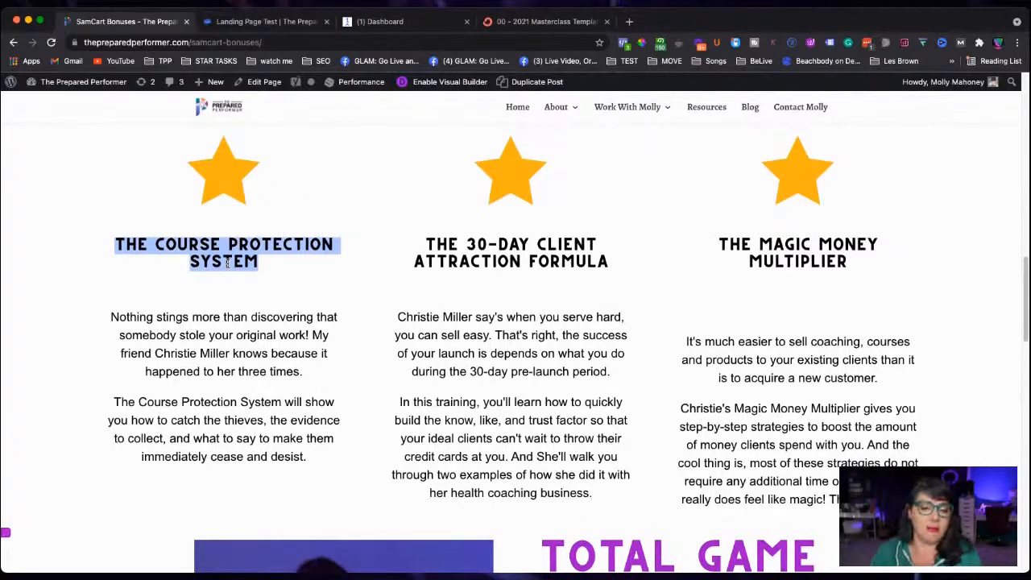
pyautogui.click(528, 274)
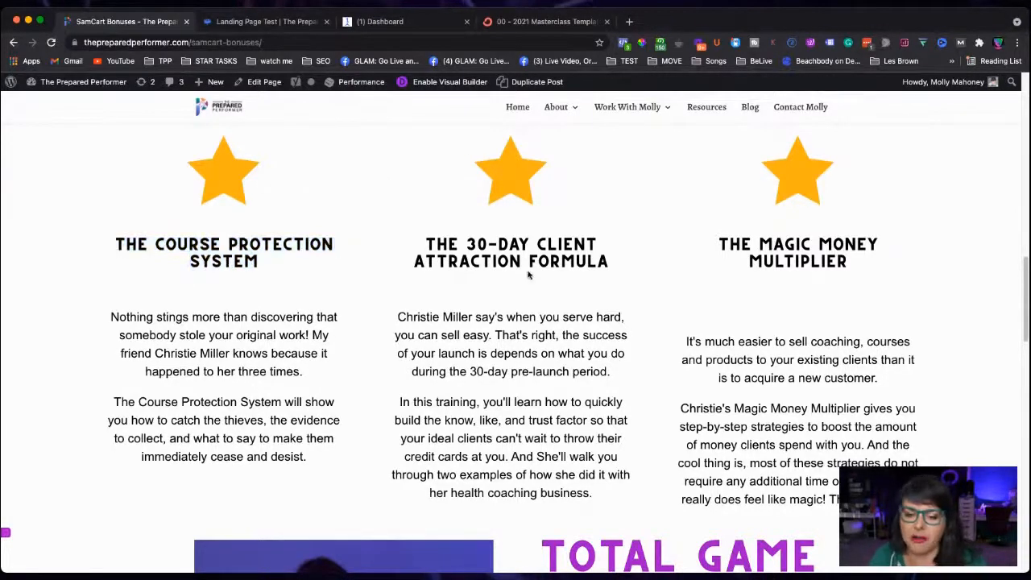
pyautogui.scroll(-3)
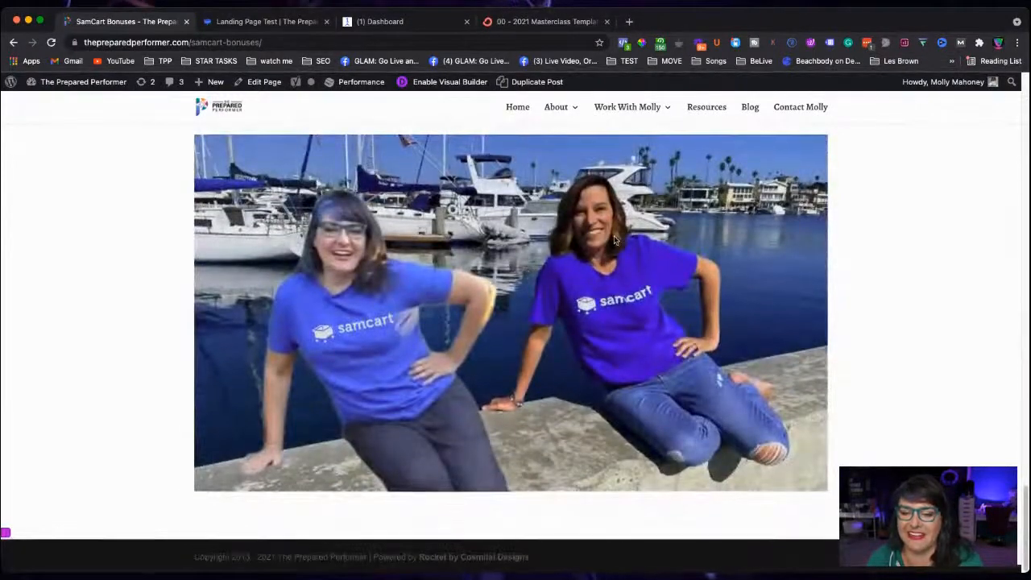
pyautogui.scroll(-3)
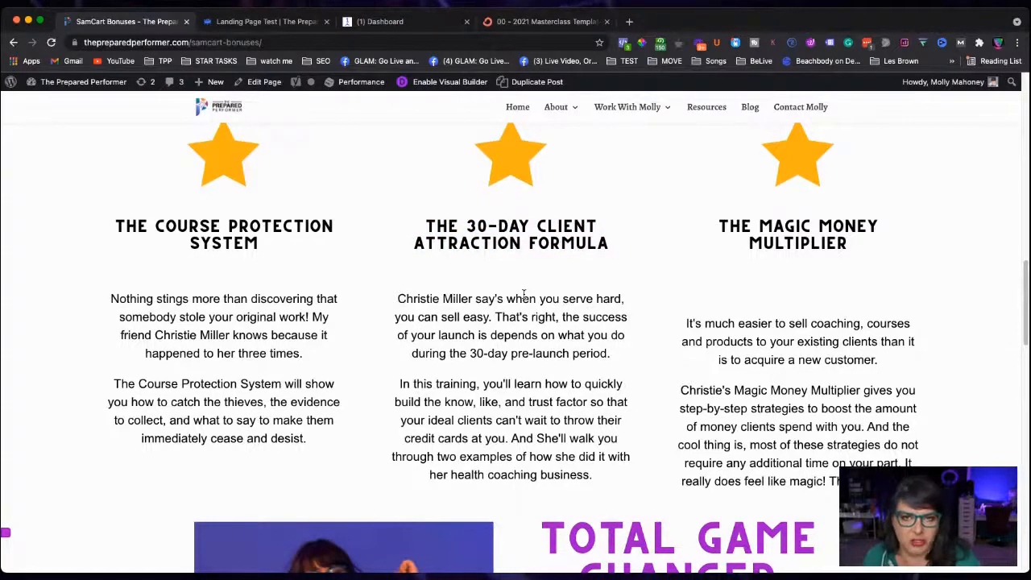
pyautogui.scroll(-3)
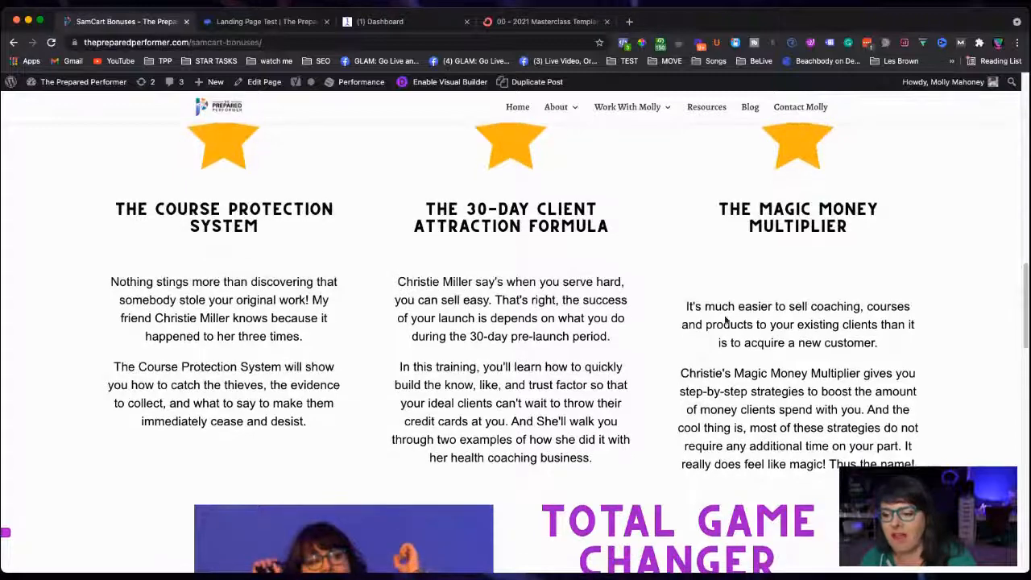
pyautogui.doubleClick(797, 210)
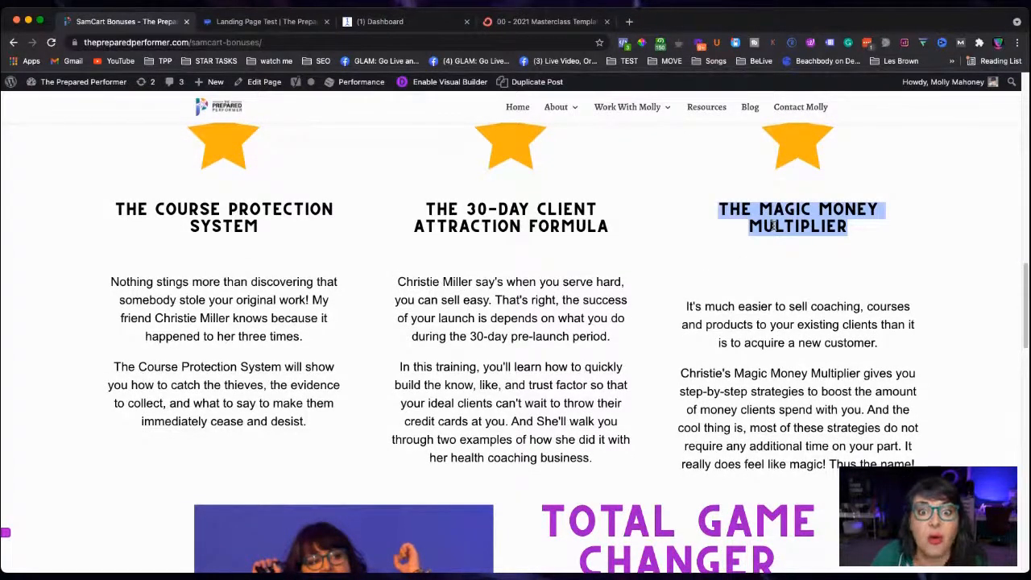
pyautogui.scroll(-3)
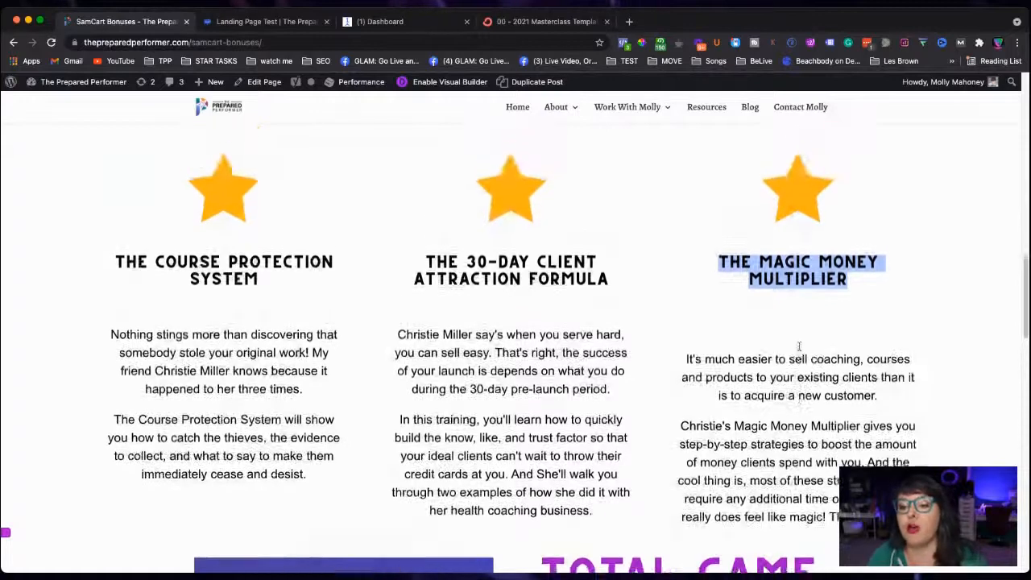
pyautogui.scroll(-3)
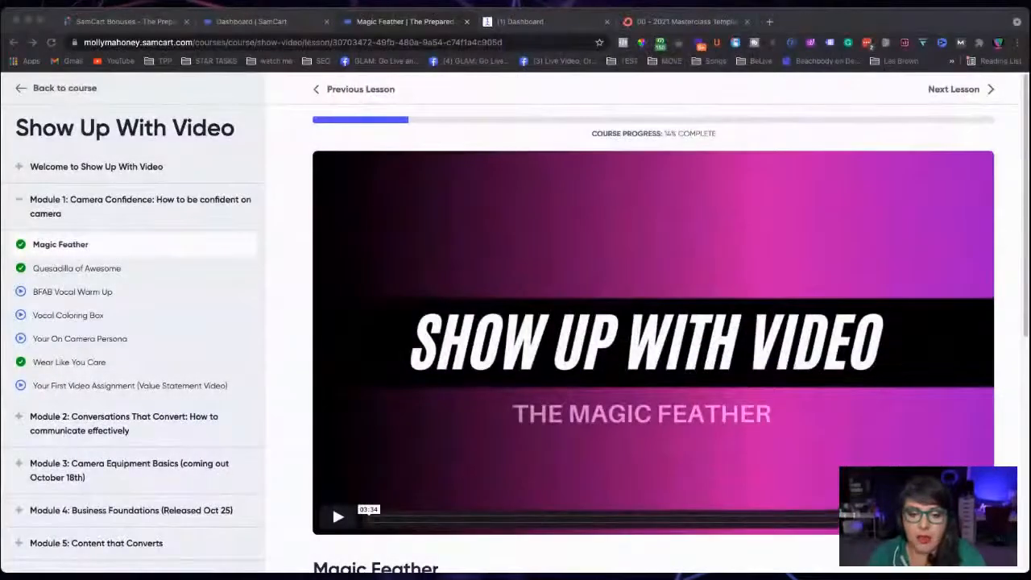
pyautogui.scroll(-3)
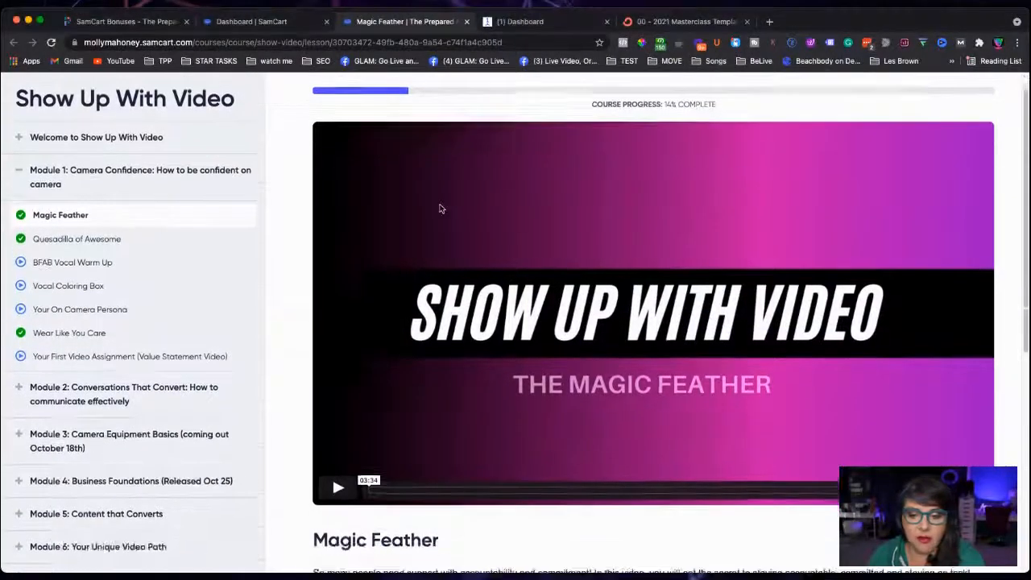
pyautogui.scroll(-3)
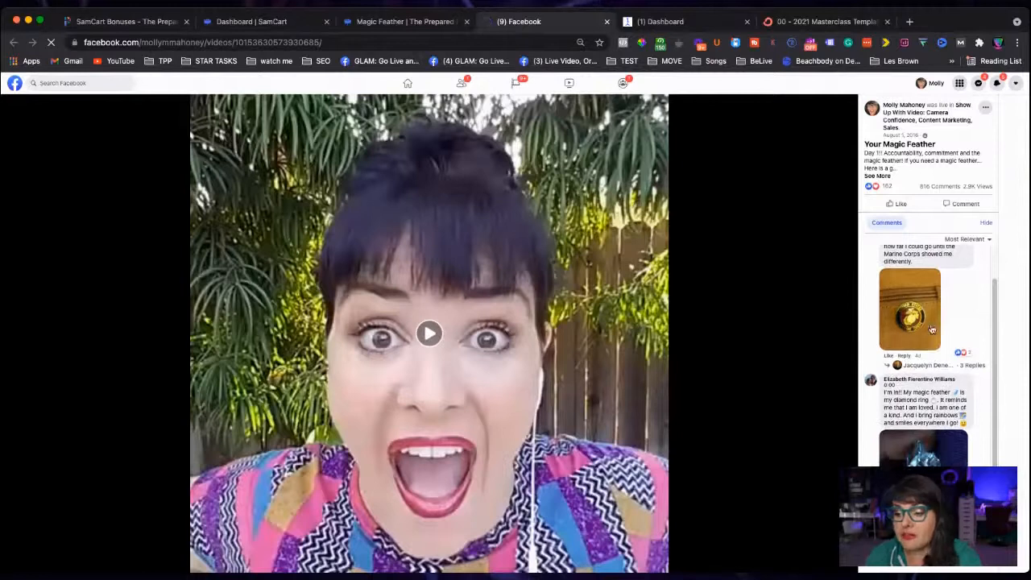
pyautogui.moveTo(890, 355)
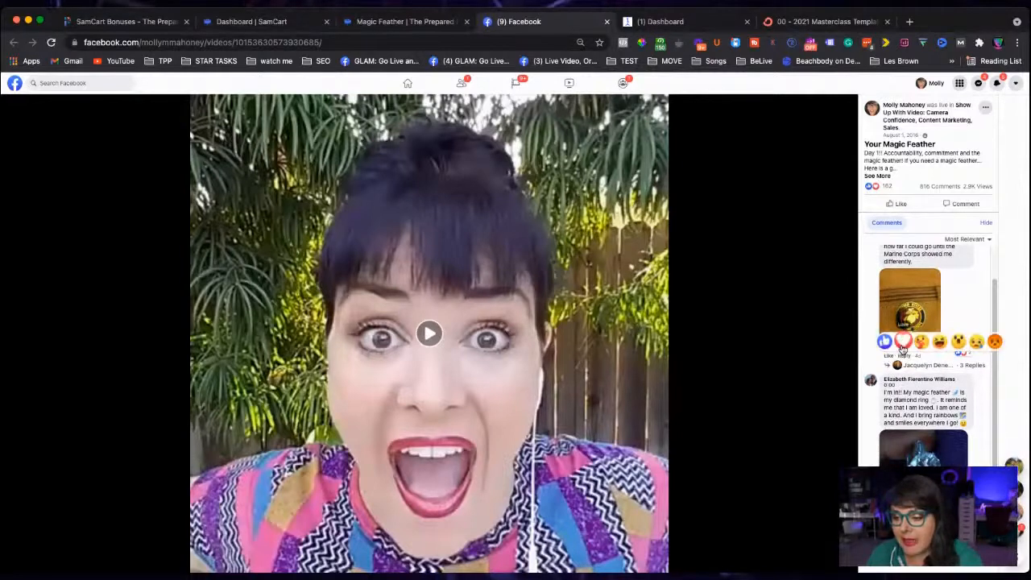